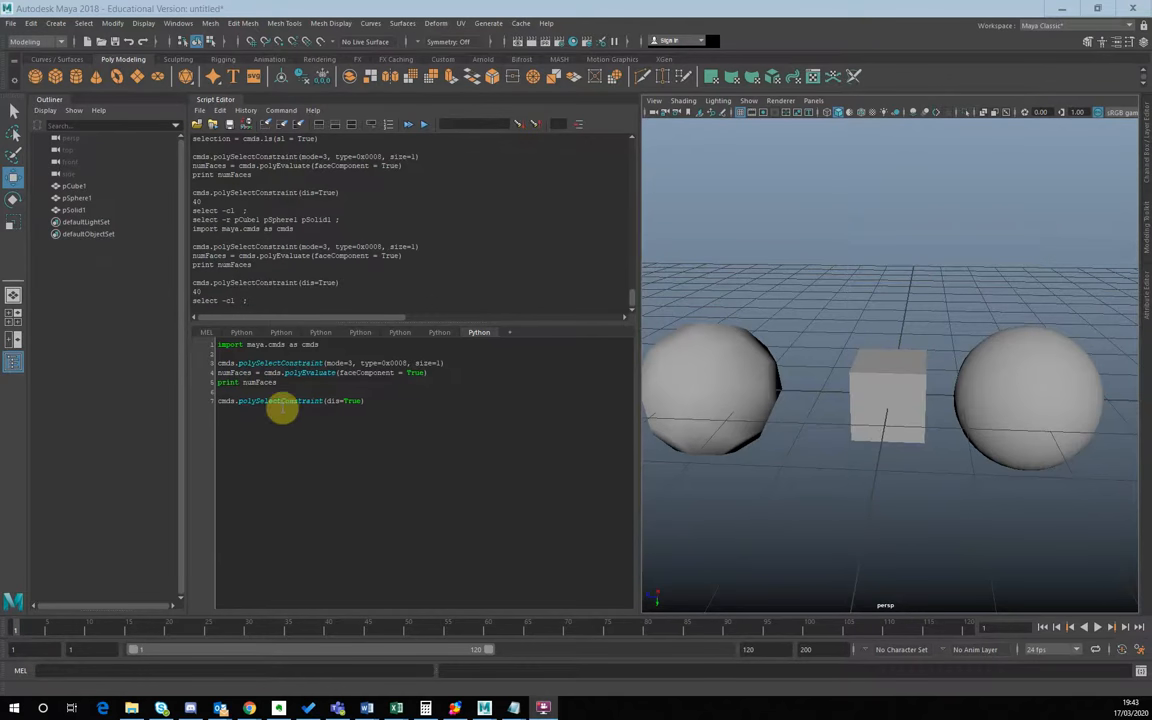
Step: Highlight the polySelectConstraint command and its selected-face count argument in the script
{"action": "double_click", "coordinate": [280, 364]}
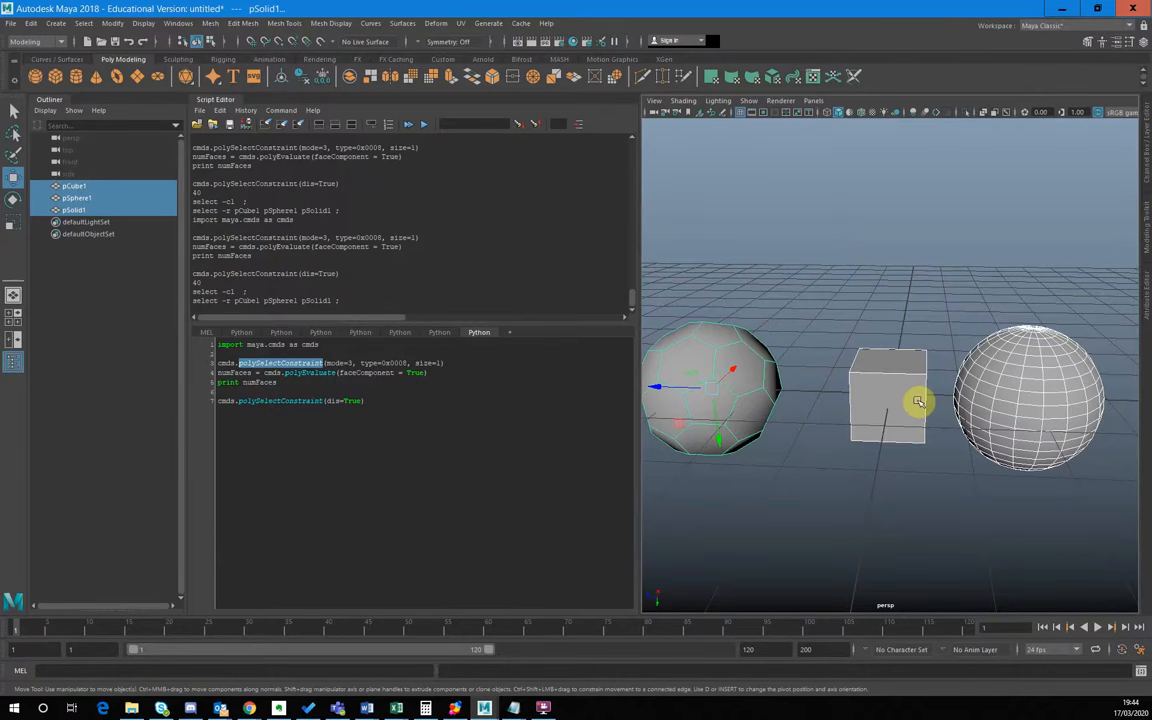
{"action": "mouse_move", "coordinate": [938, 388]}
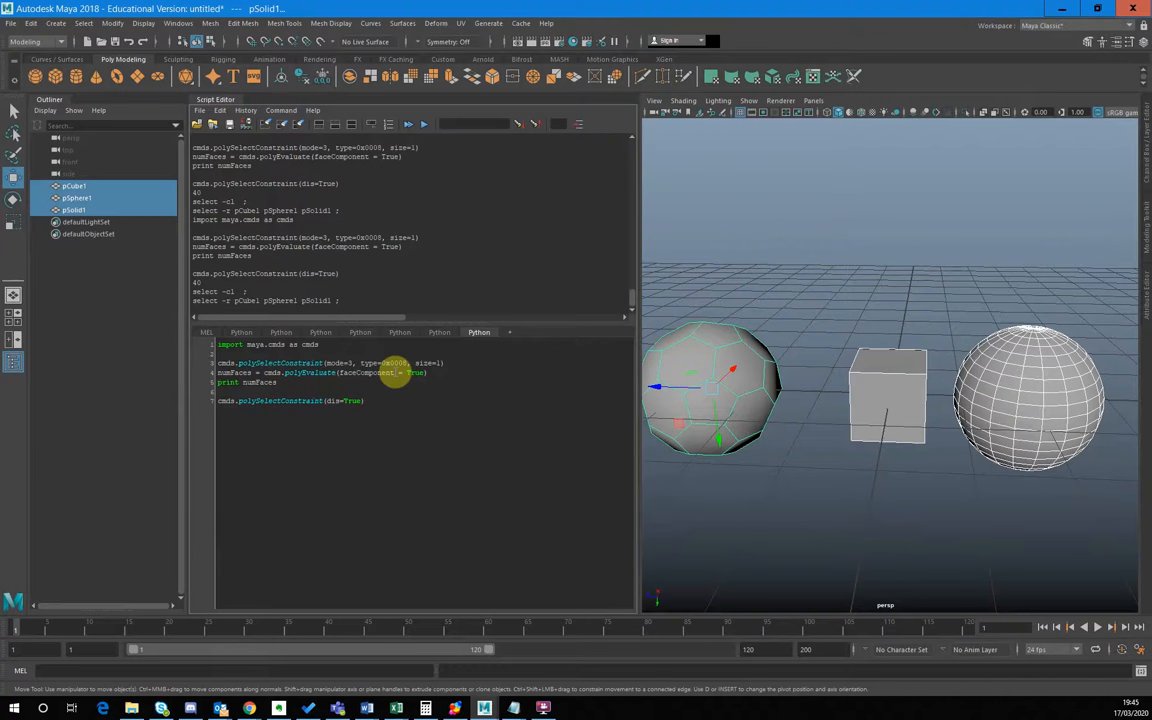
{"action": "double_click", "coordinate": [382, 362]}
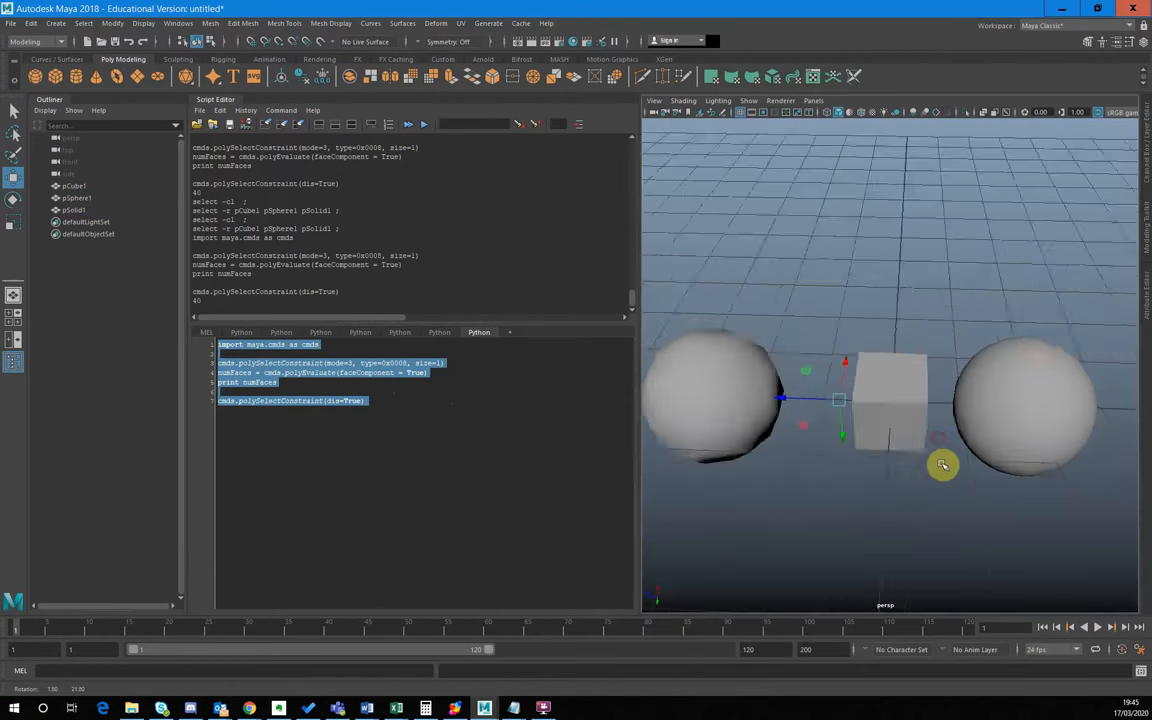
{"action": "left_click_drag", "start_coordinate": [944, 464], "coordinate": [956, 430]}
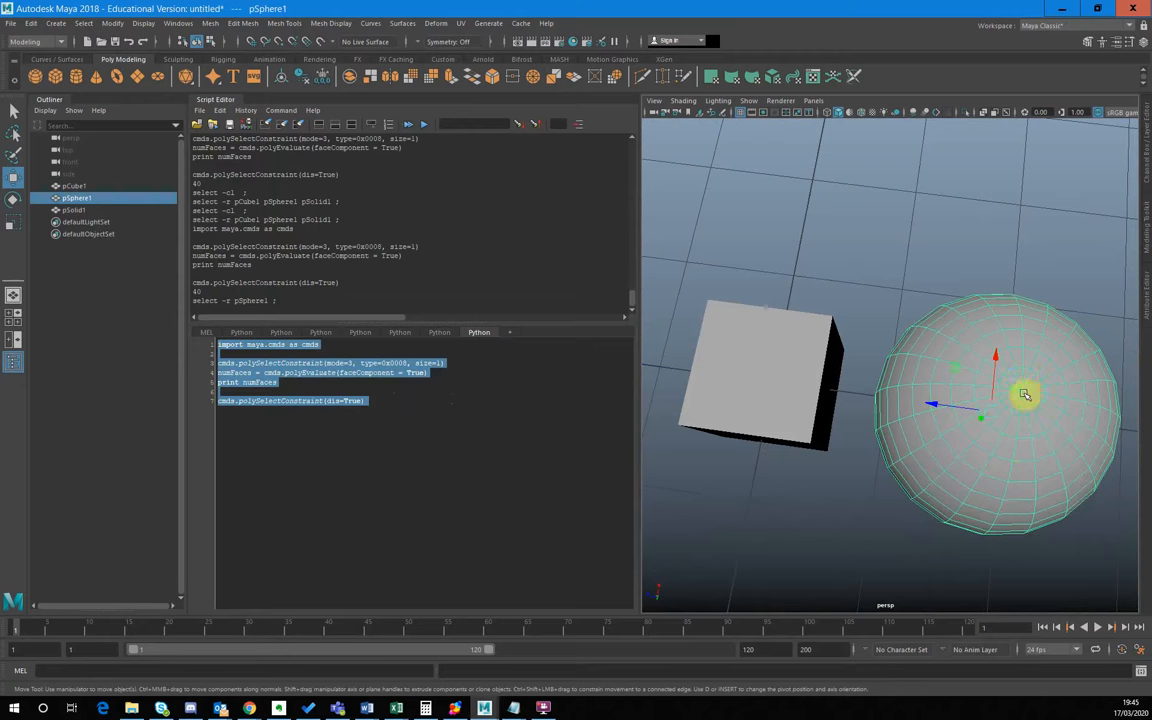
{"action": "left_click_drag", "start_coordinate": [1024, 396], "coordinate": [990, 356]}
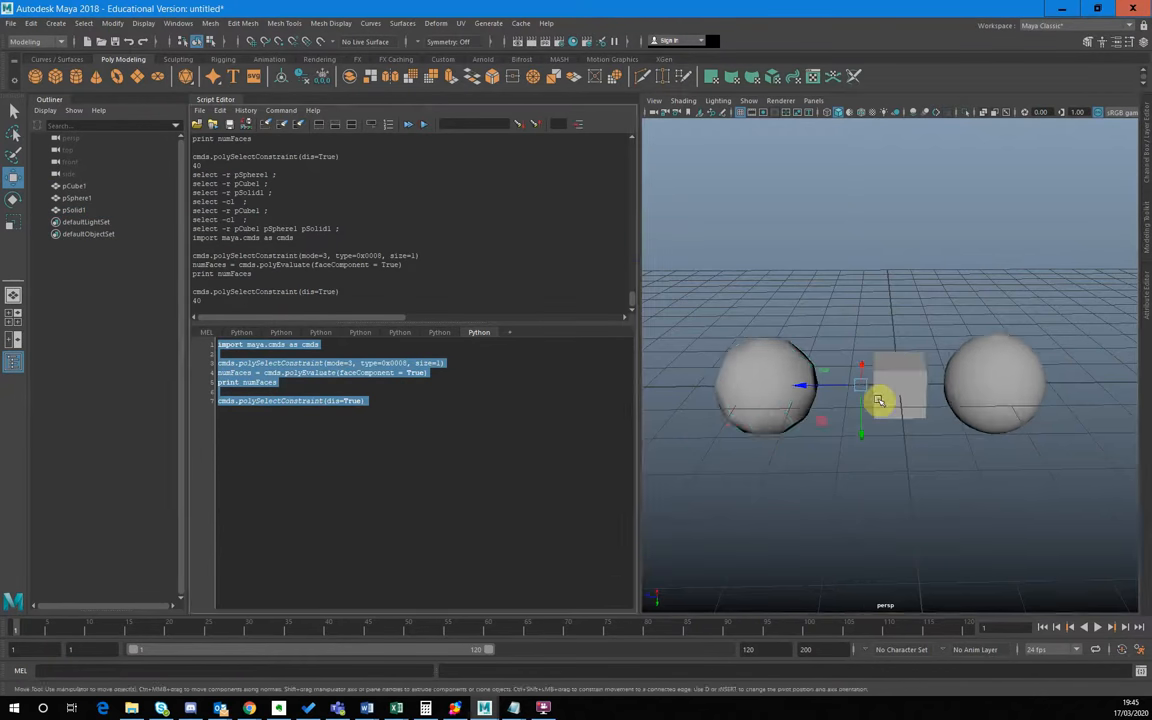
{"action": "left_click_drag", "start_coordinate": [878, 400], "coordinate": [840, 444]}
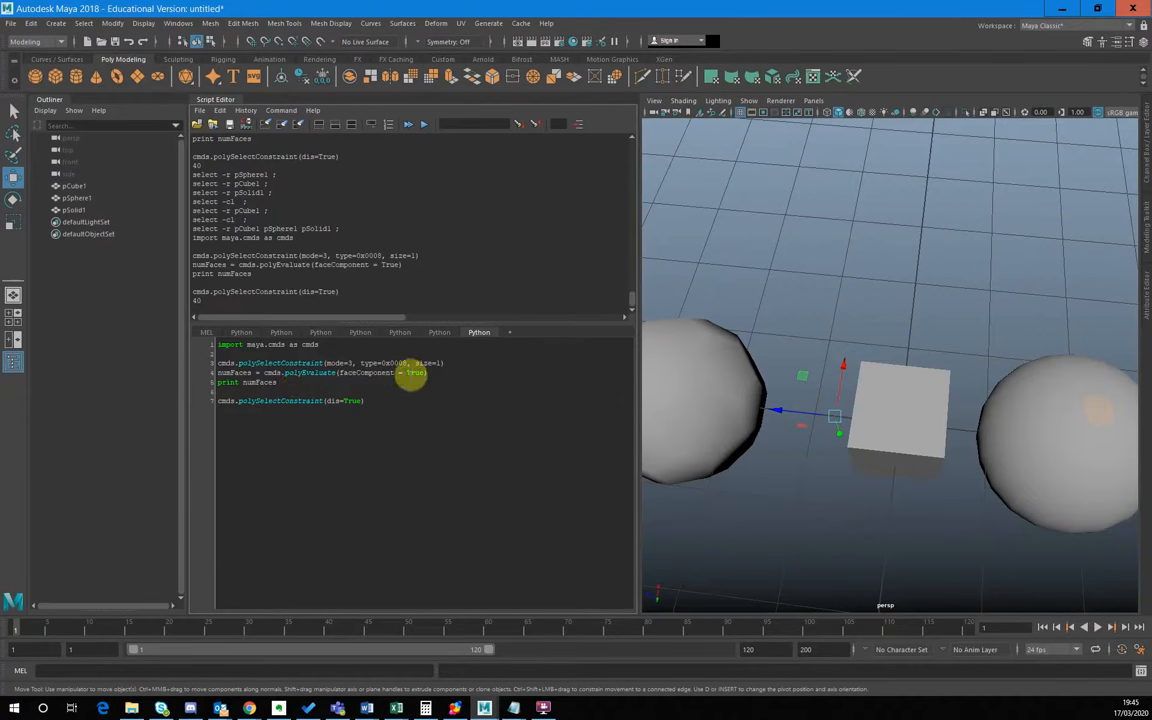
{"action": "mouse_move", "coordinate": [388, 374]}
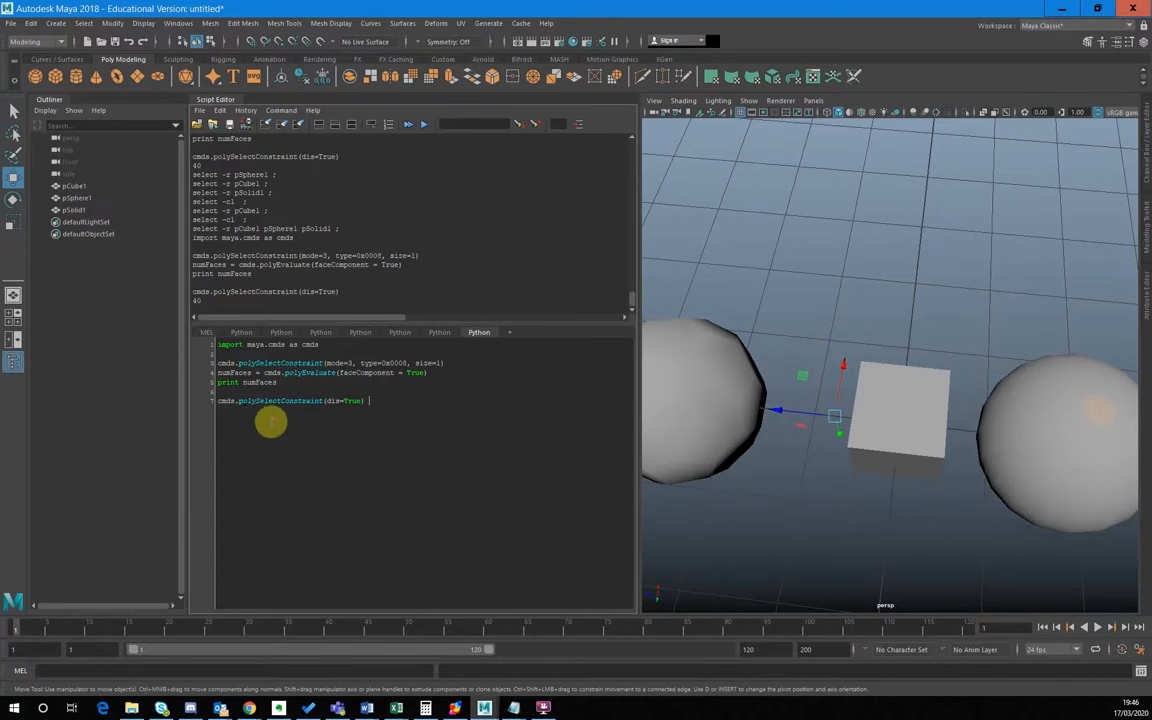
{"action": "mouse_move", "coordinate": [336, 420]}
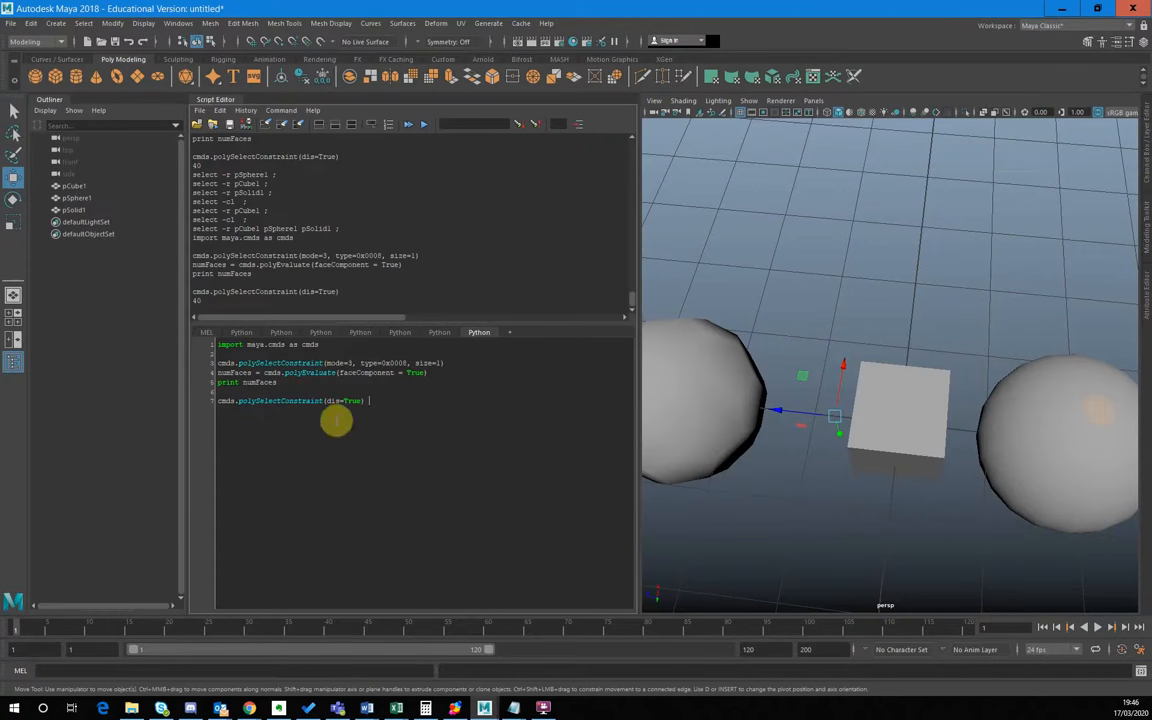
{"action": "mouse_move", "coordinate": [288, 422]}
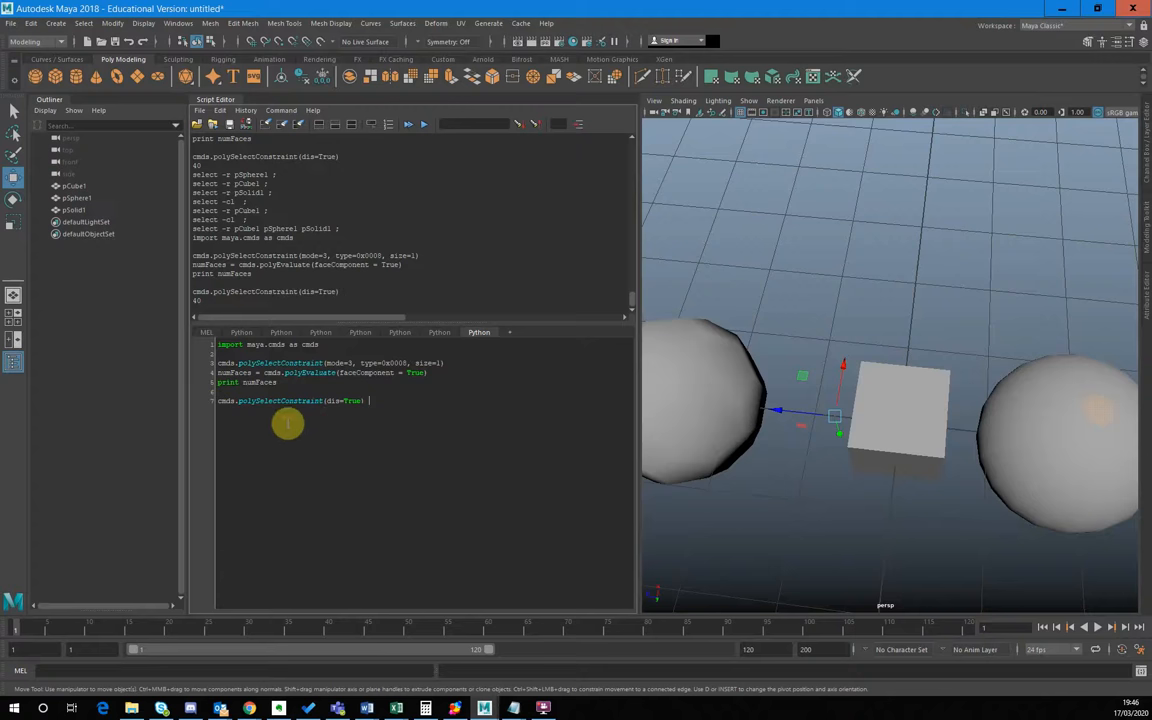
{"action": "mouse_move", "coordinate": [356, 414]}
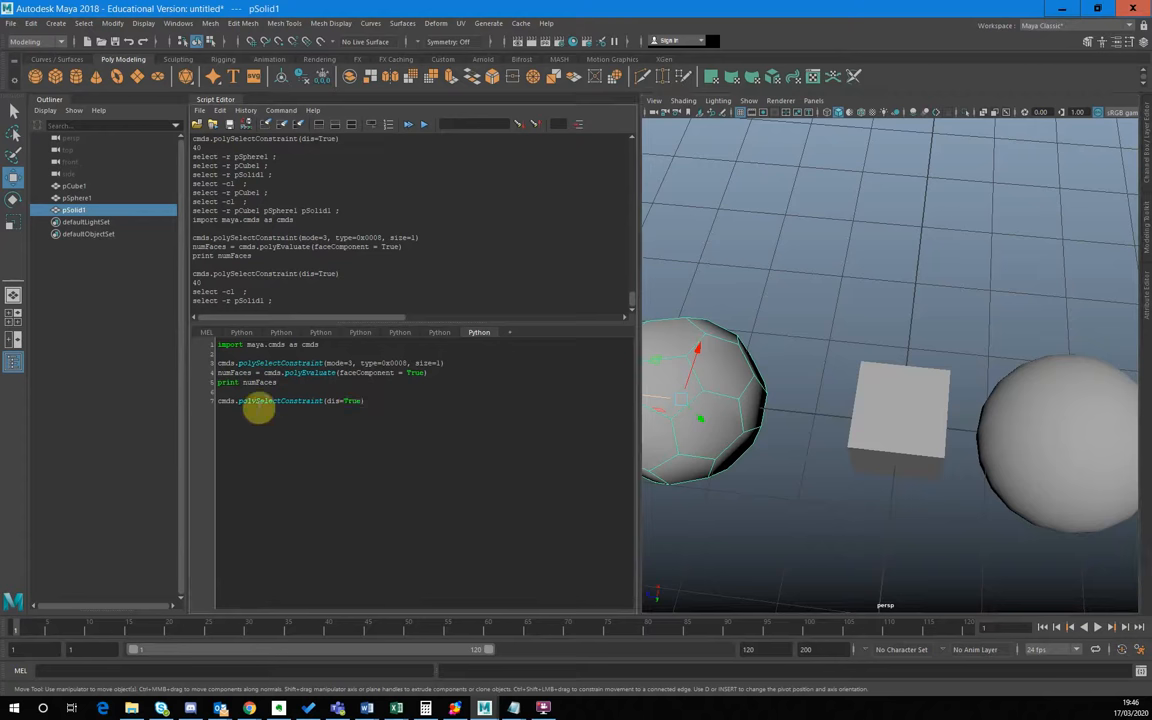
Step: Highlight the polySelectConstraint line in the Script Editor with pSolid1 selected
{"action": "triple_click", "coordinate": [290, 400]}
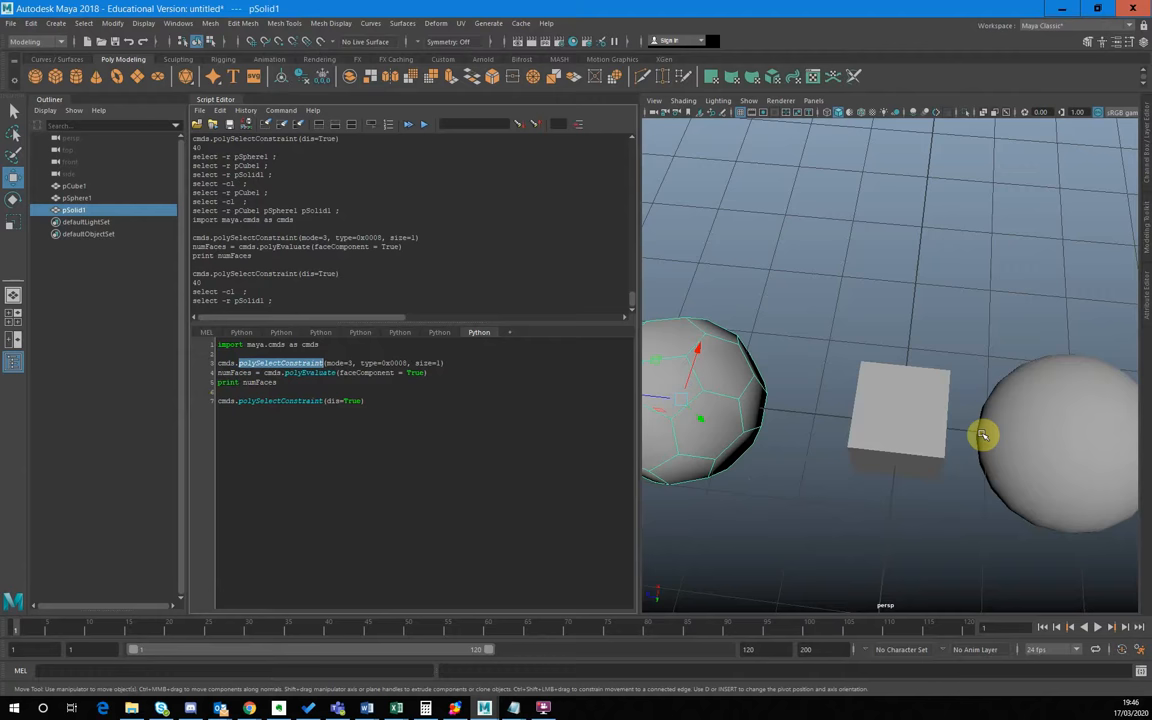
{"action": "mouse_move", "coordinate": [924, 426]}
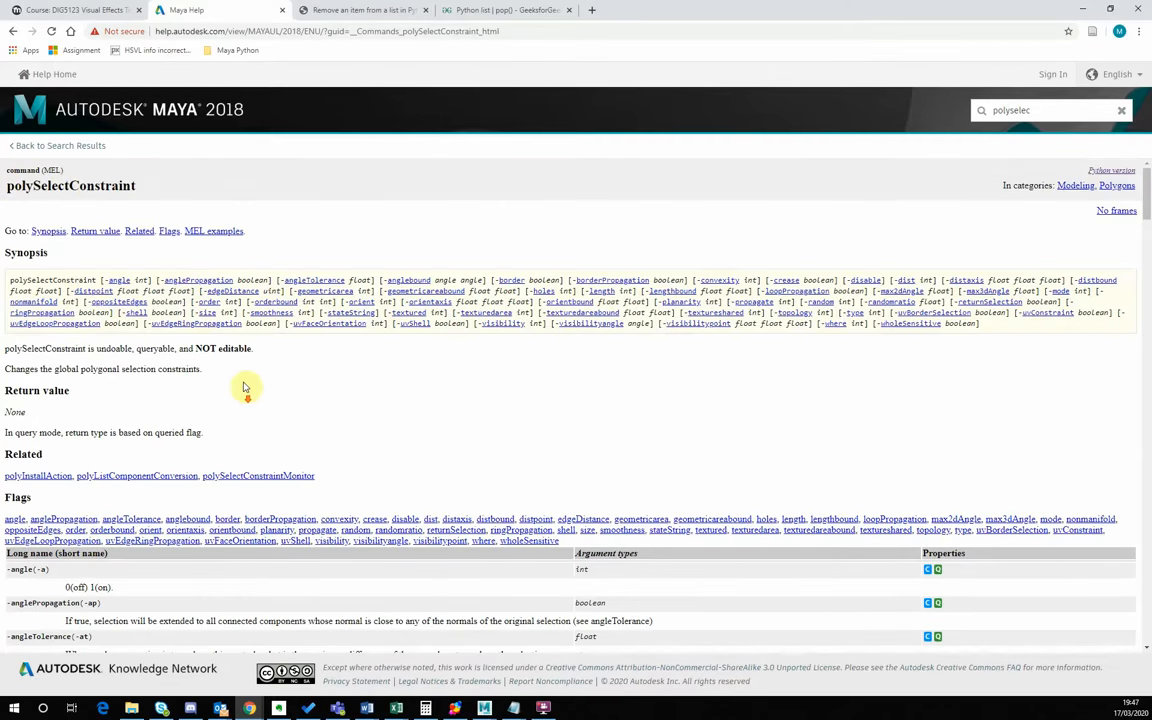
Step: Scroll the polySelectConstraint help page and snap Maya beside it
{"action": "scroll", "scroll_direction": "down", "scroll_amount": 3}
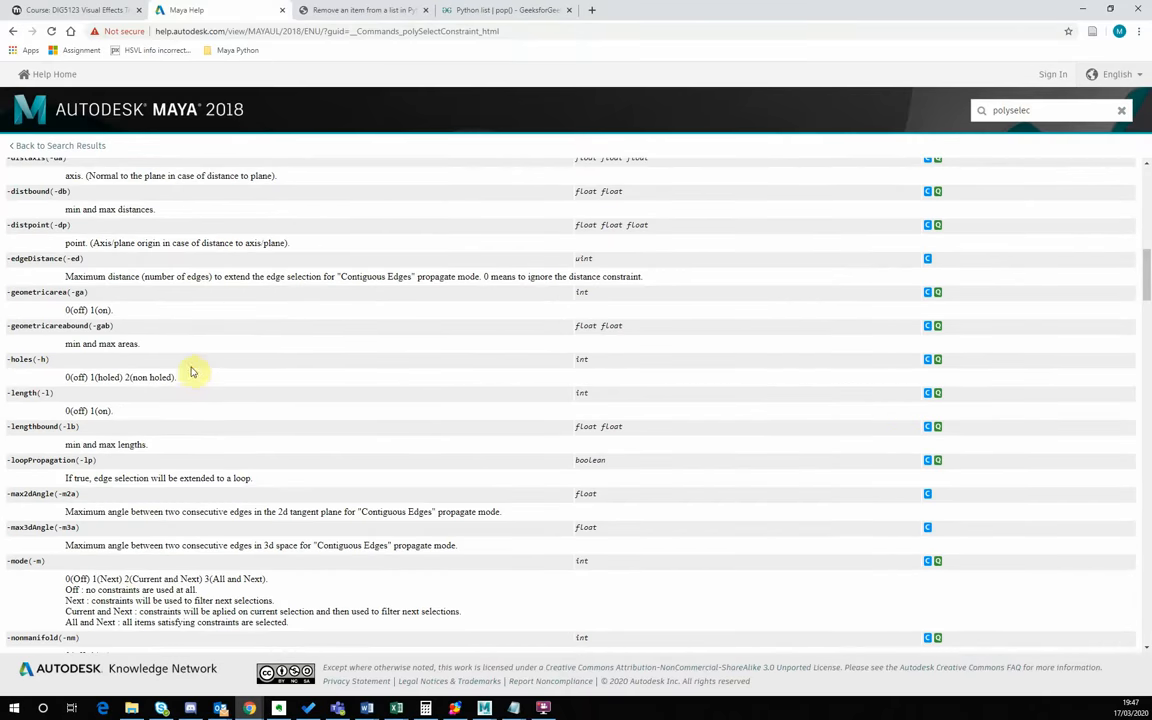
{"action": "scroll", "scroll_direction": "down", "scroll_amount": 3}
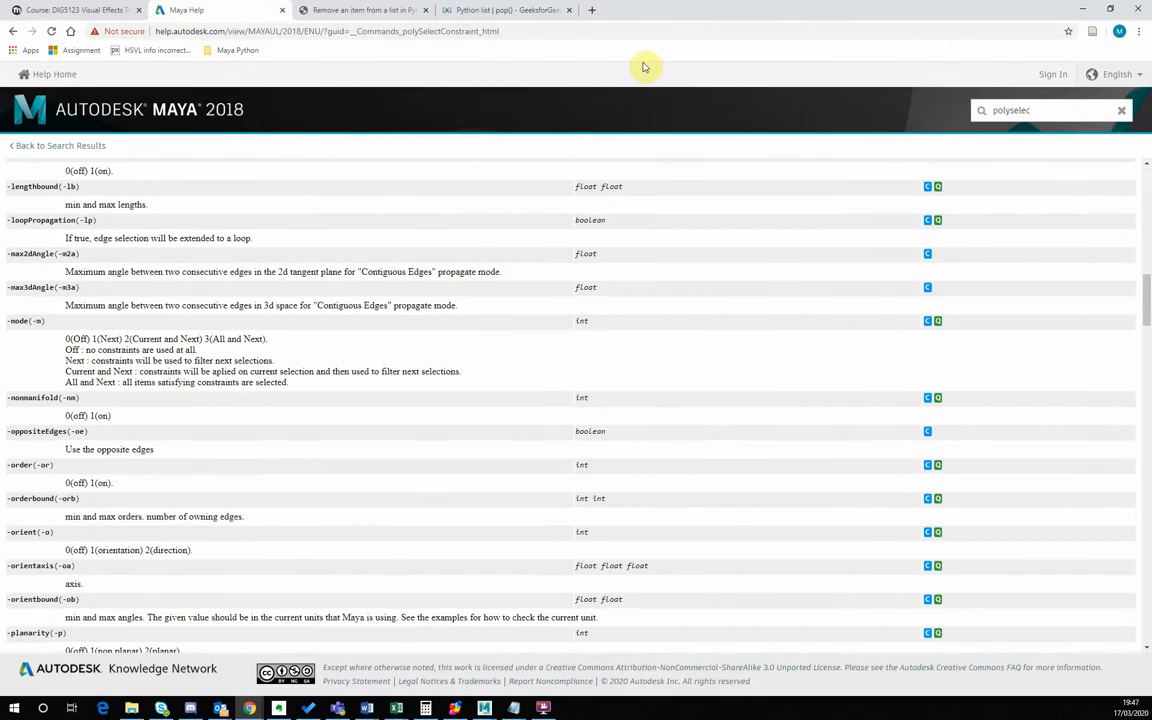
{"action": "mouse_move", "coordinate": [630, 16]}
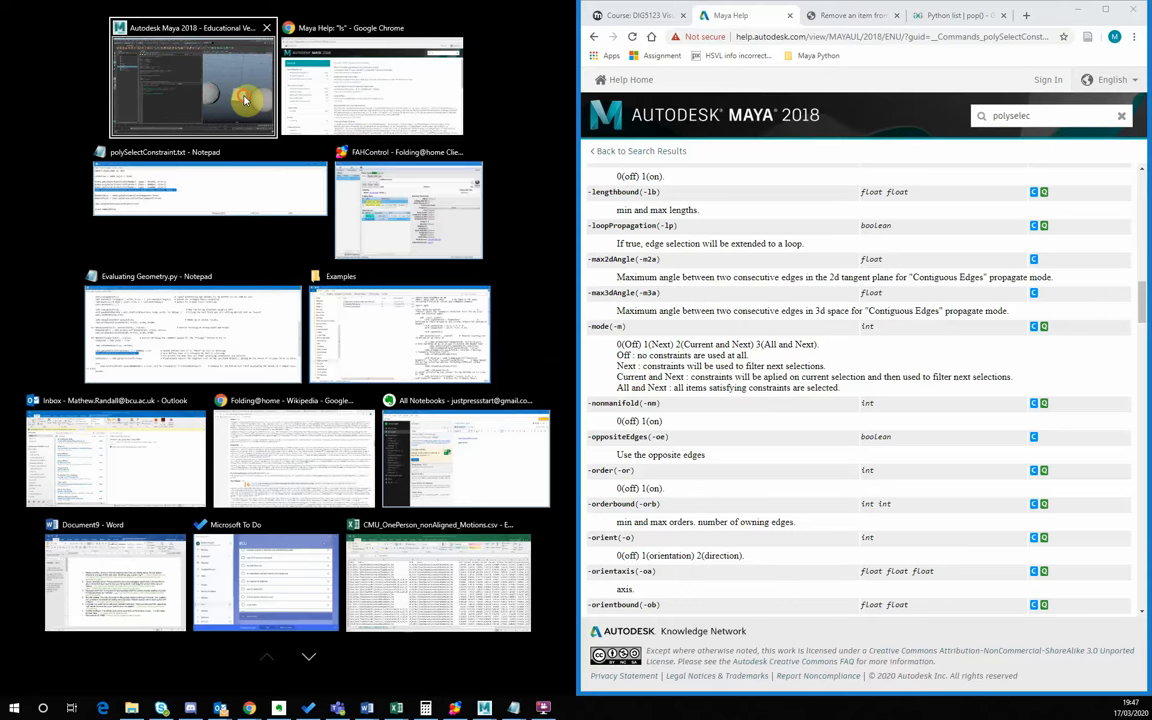
{"action": "left_click", "coordinate": [190, 80]}
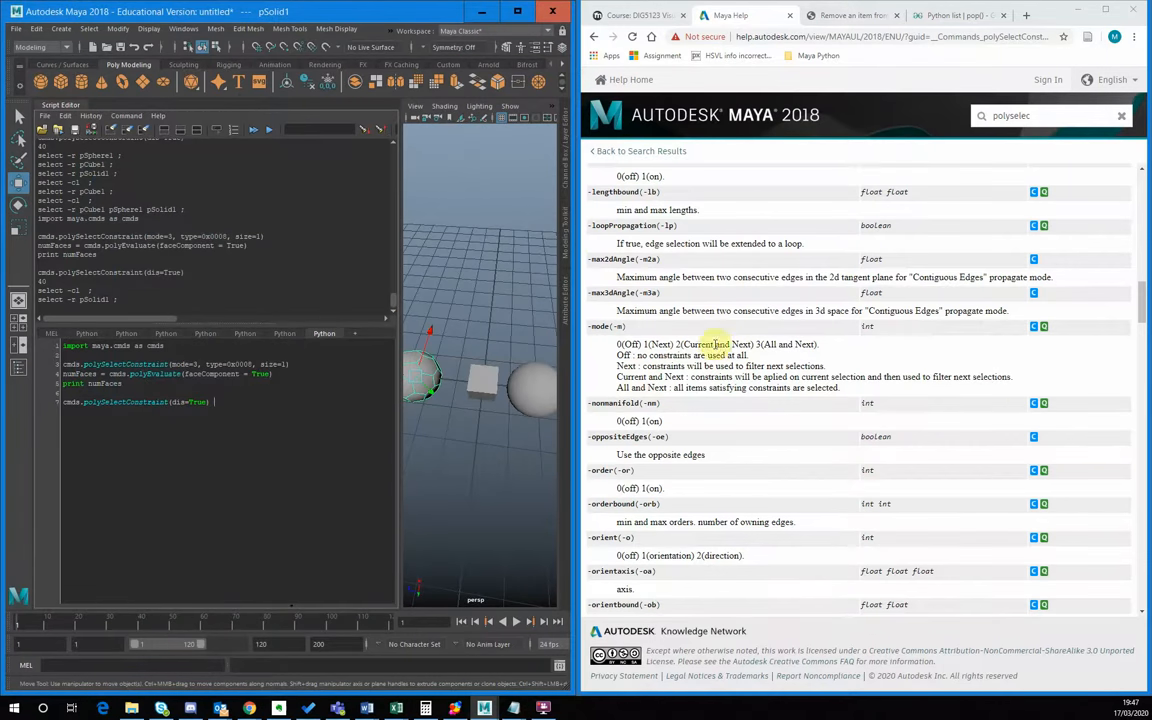
Step: Scroll to the -type flag and mark its hex values for faces and vertices
{"action": "scroll", "scroll_direction": "down", "scroll_amount": 3}
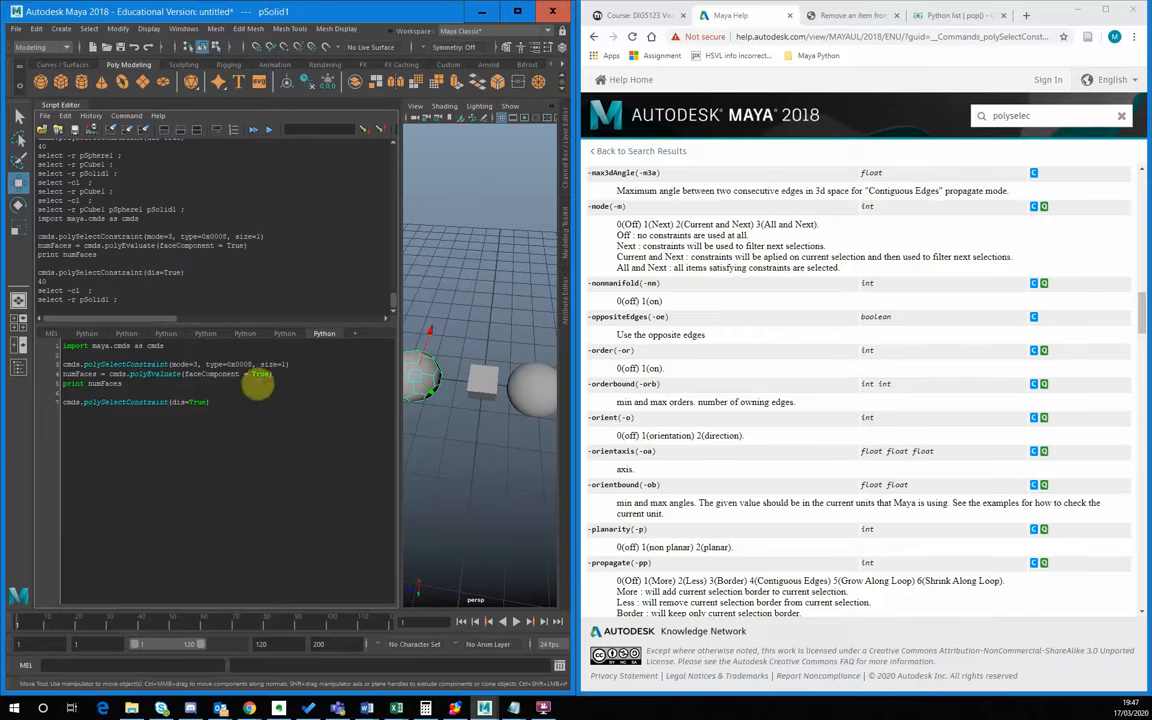
{"action": "scroll", "scroll_direction": "down", "scroll_amount": 3}
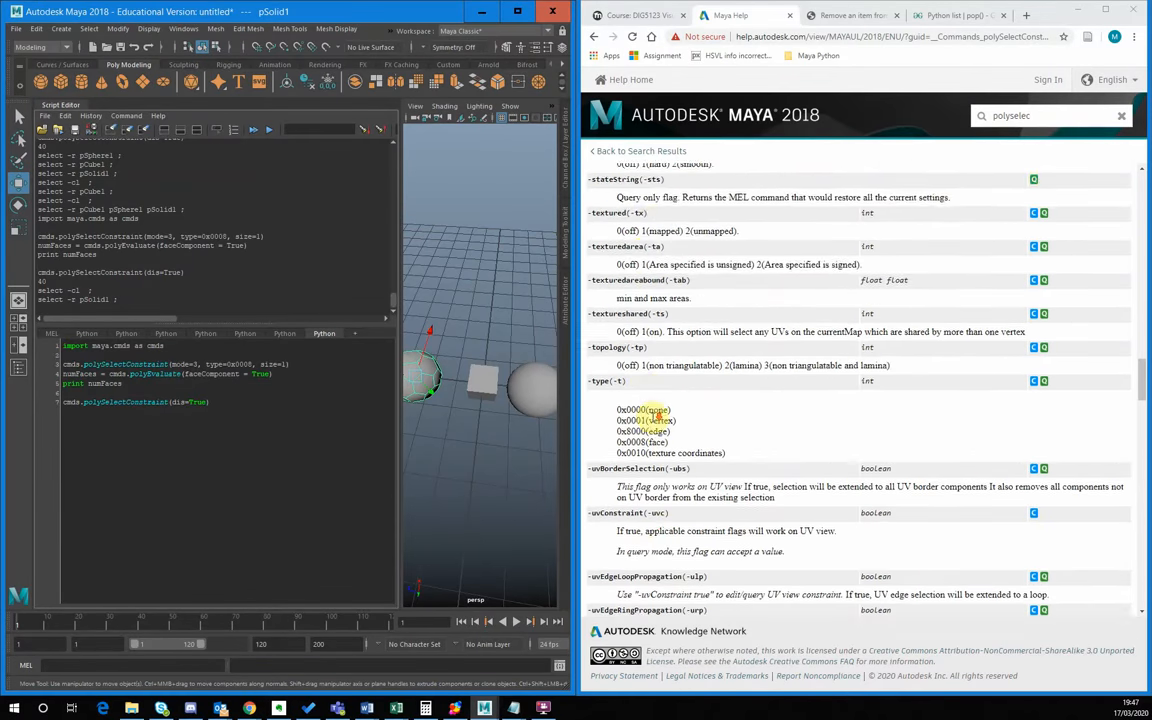
{"action": "scroll", "scroll_direction": "down", "scroll_amount": 3}
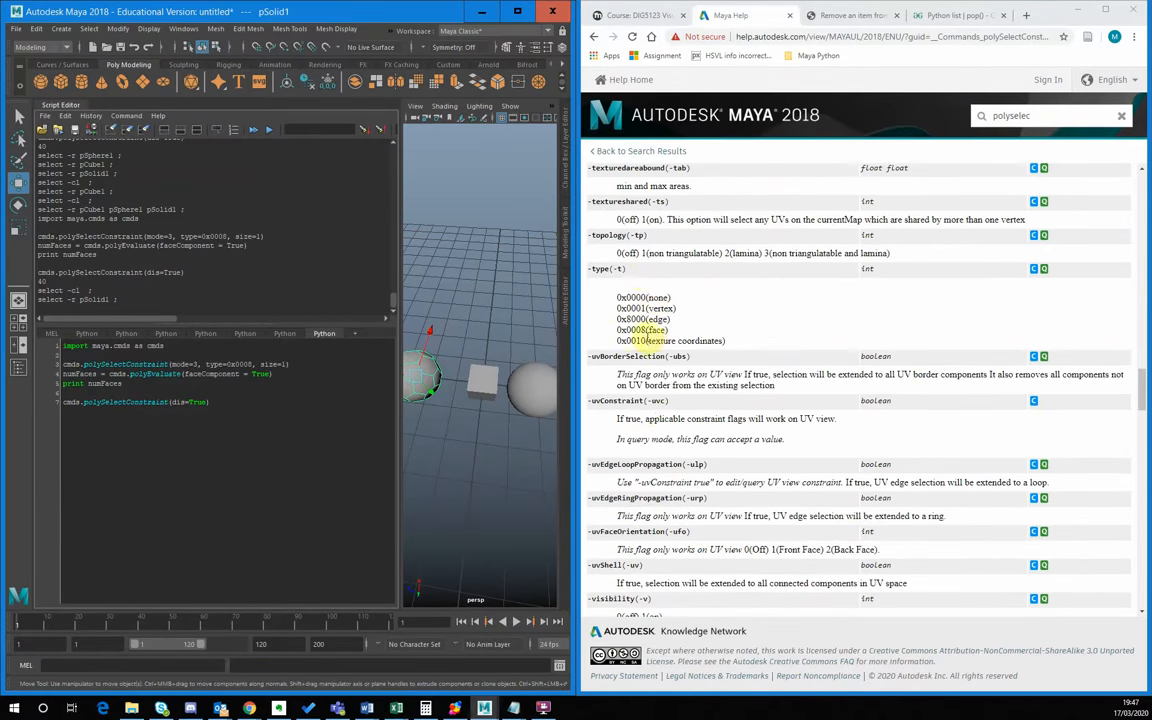
{"action": "double_click", "coordinate": [634, 330]}
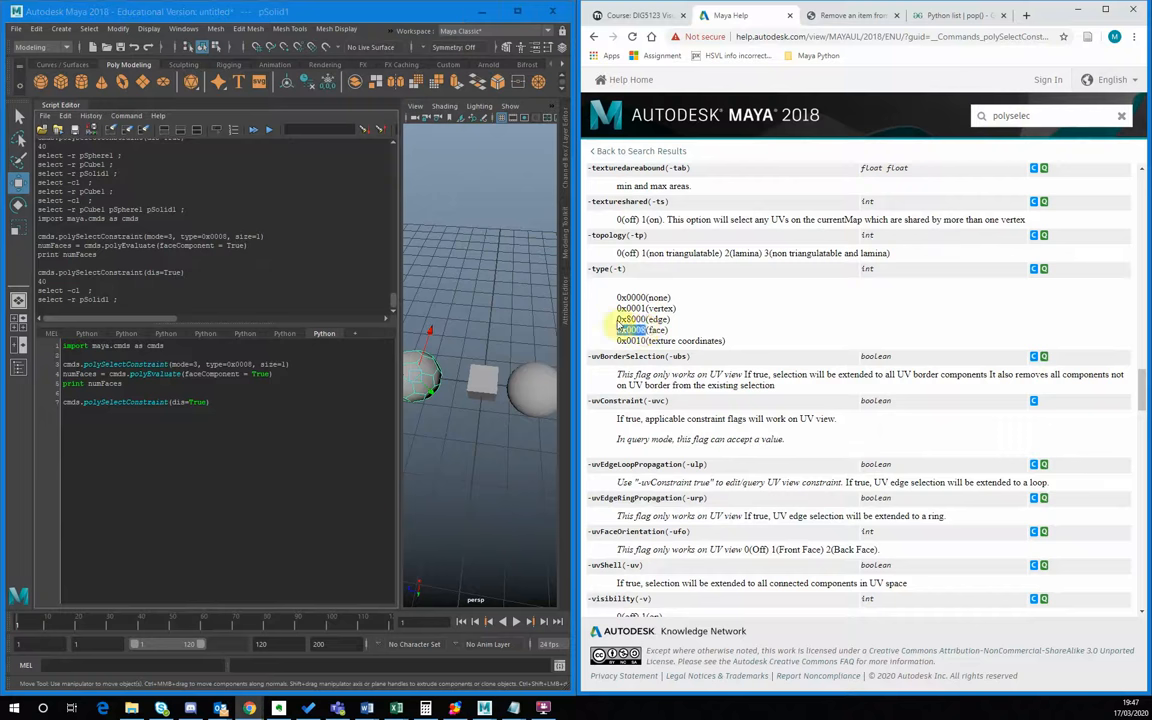
{"action": "double_click", "coordinate": [632, 320]}
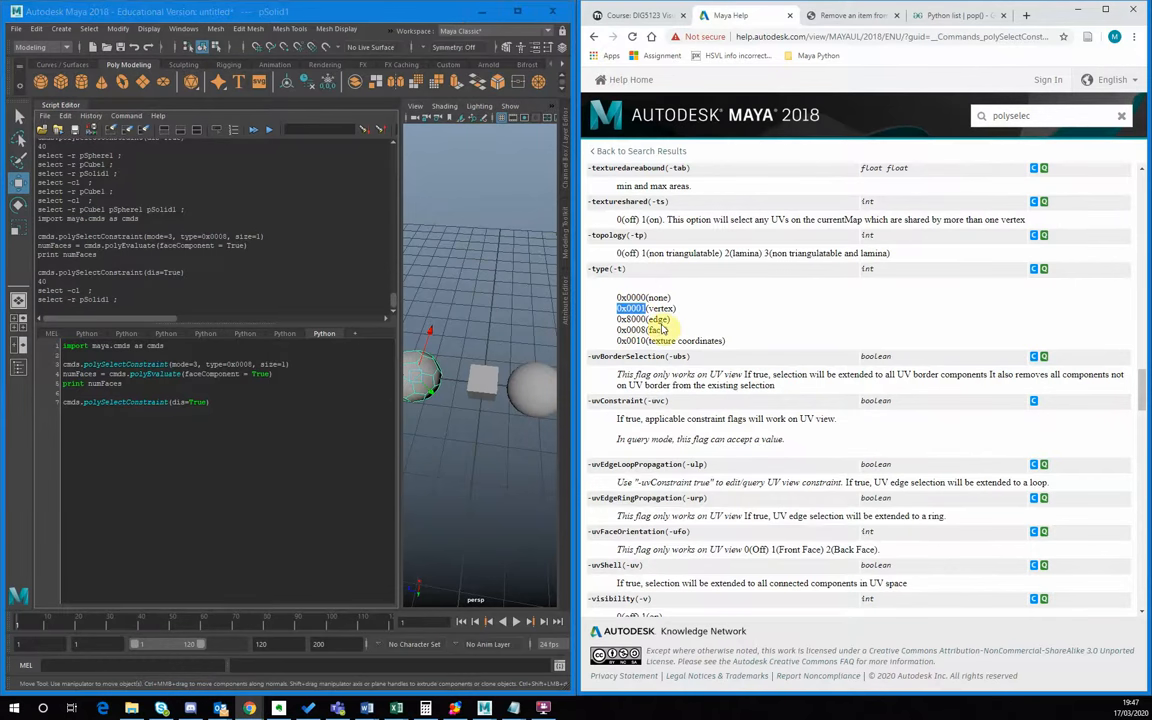
{"action": "scroll", "scroll_direction": "down", "scroll_amount": 3}
{"action": "type", "text": "2"}
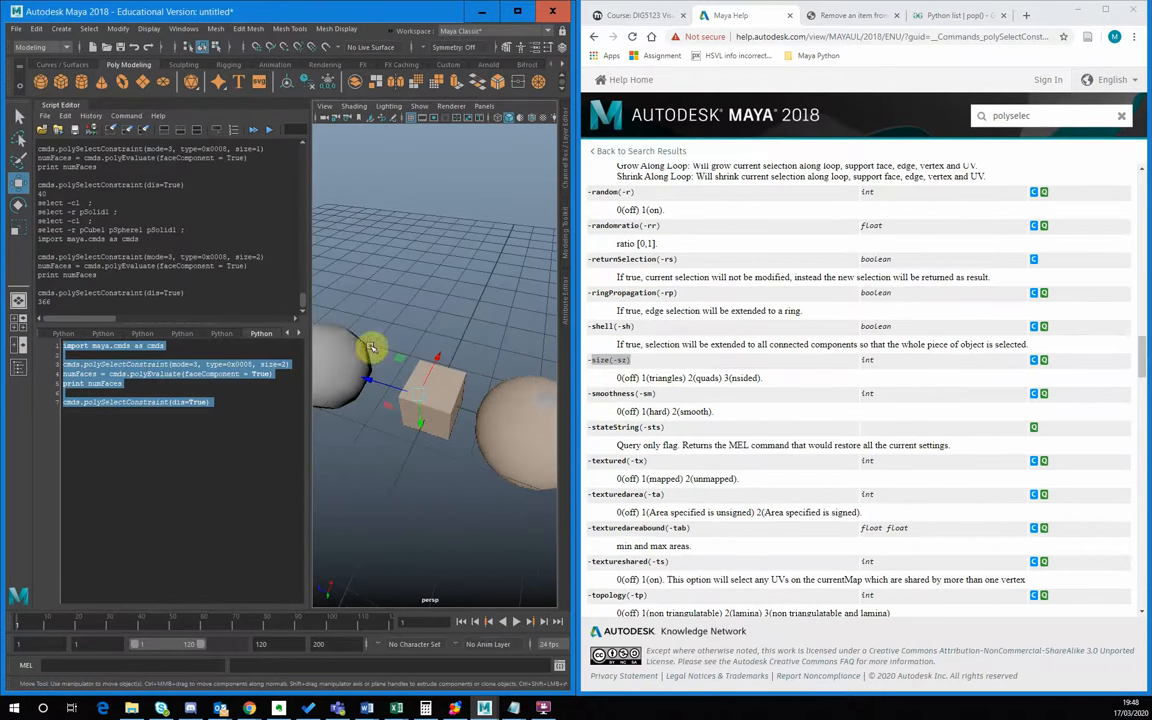
{"action": "mouse_move", "coordinate": [386, 436]}
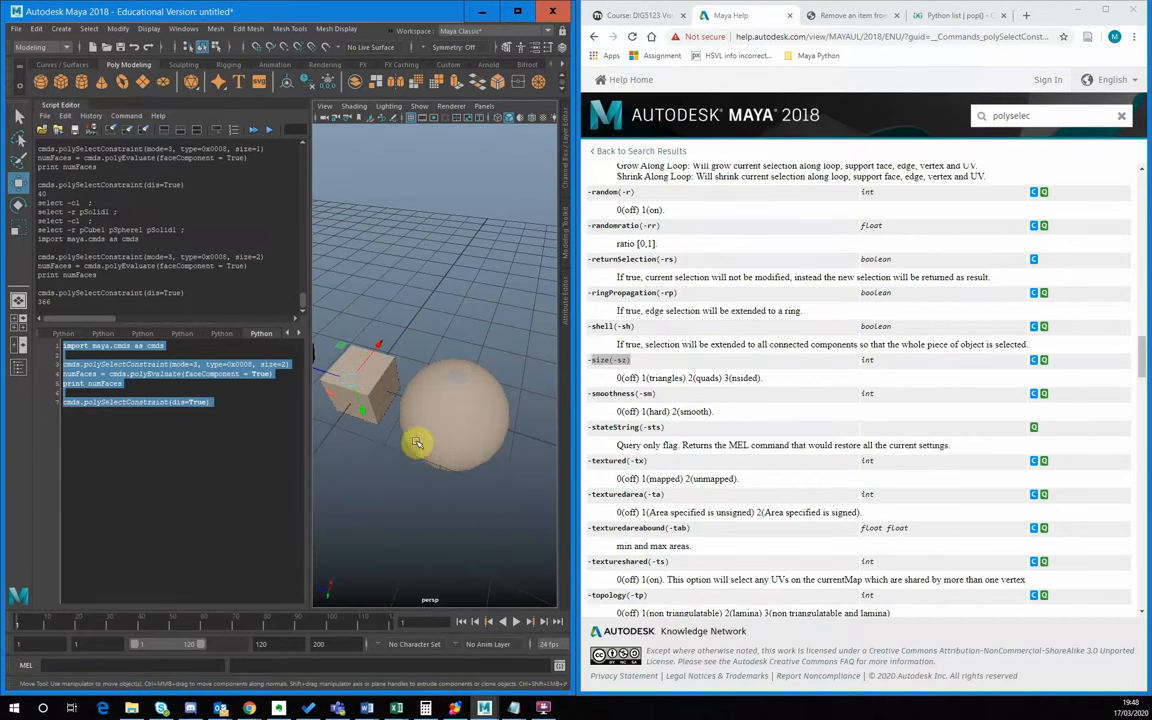
{"action": "mouse_move", "coordinate": [464, 390]}
{"action": "type", "text": "3"}
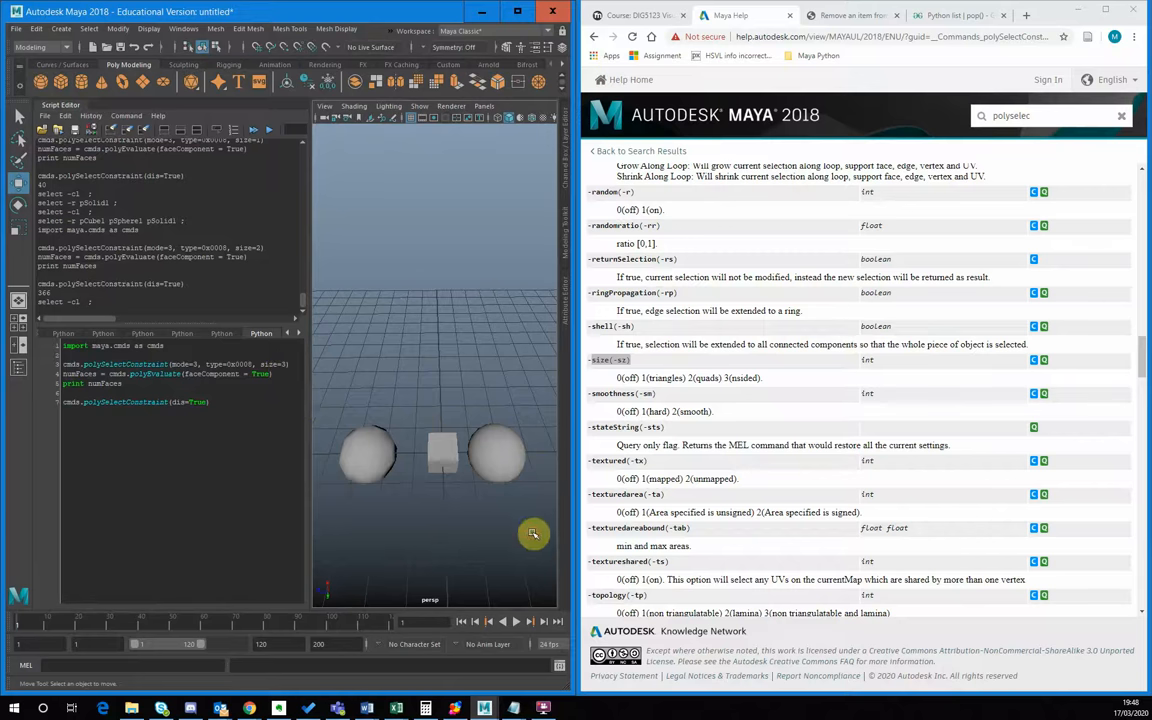
Step: Select the extra polygon solid pSolid1 in the viewport
{"action": "left_click", "coordinate": [368, 452]}
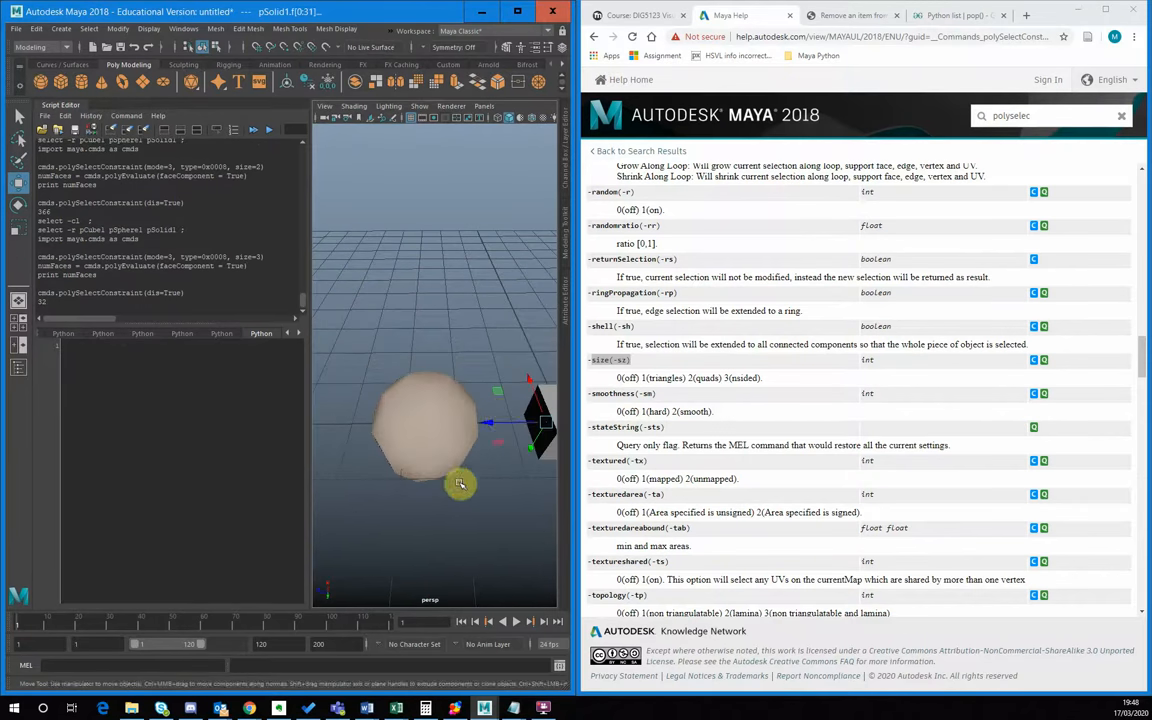
{"action": "left_click", "coordinate": [420, 430]}
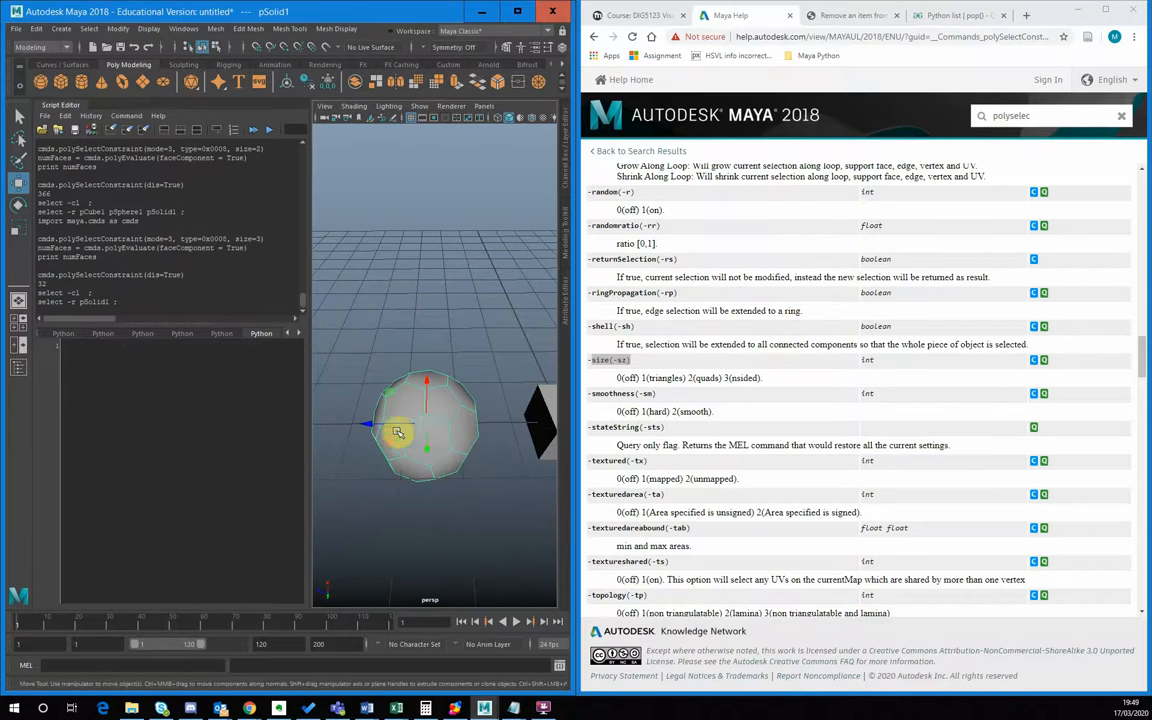
{"action": "mouse_move", "coordinate": [428, 460]}
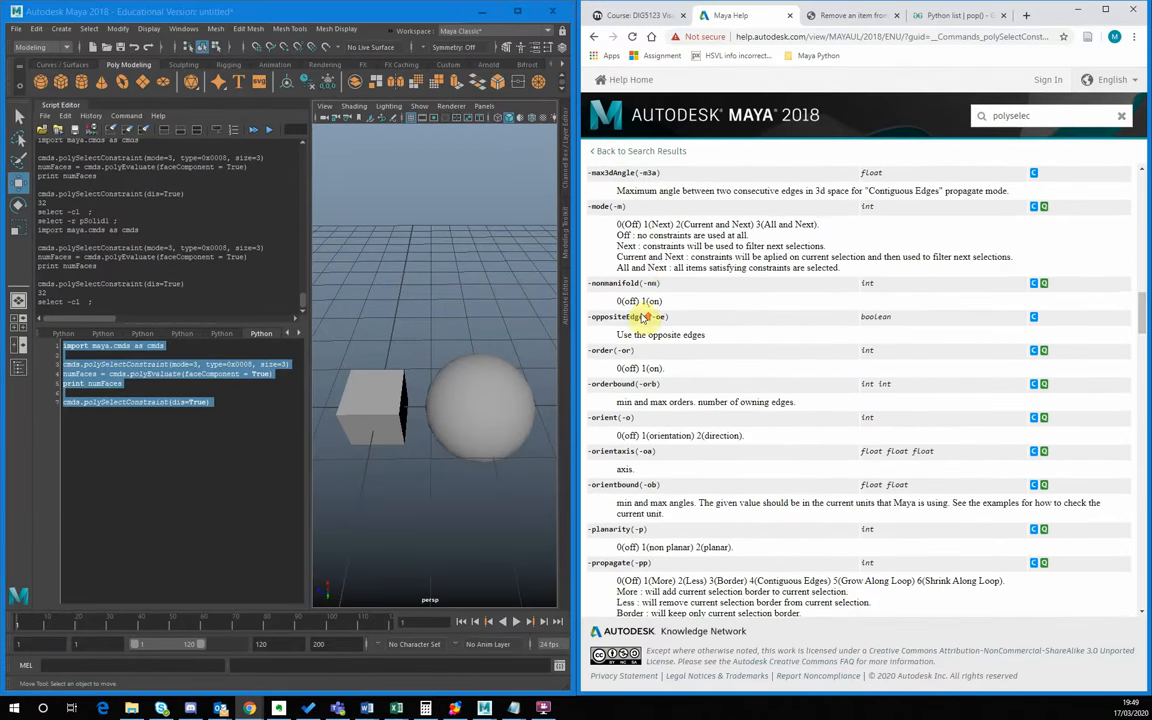
Step: Scroll the help page through the type and topology flags to the orderbound owning-edges description
{"action": "scroll", "scroll_direction": "down", "scroll_amount": 3}
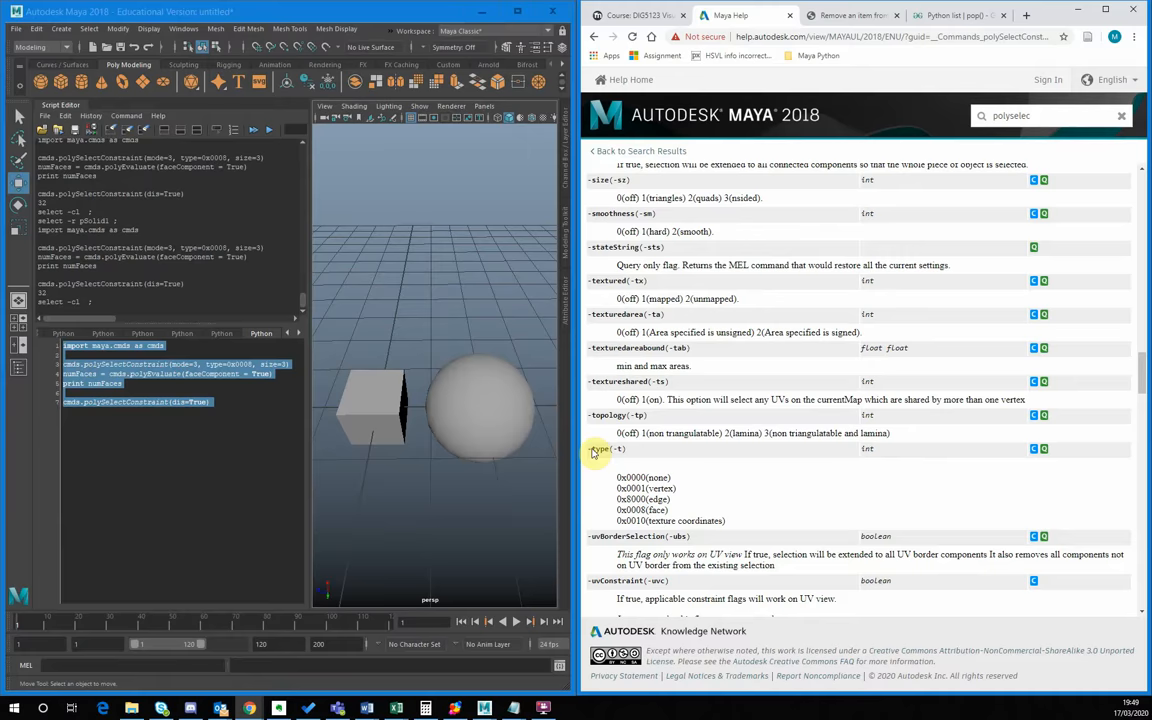
{"action": "scroll", "scroll_direction": "down", "scroll_amount": 3}
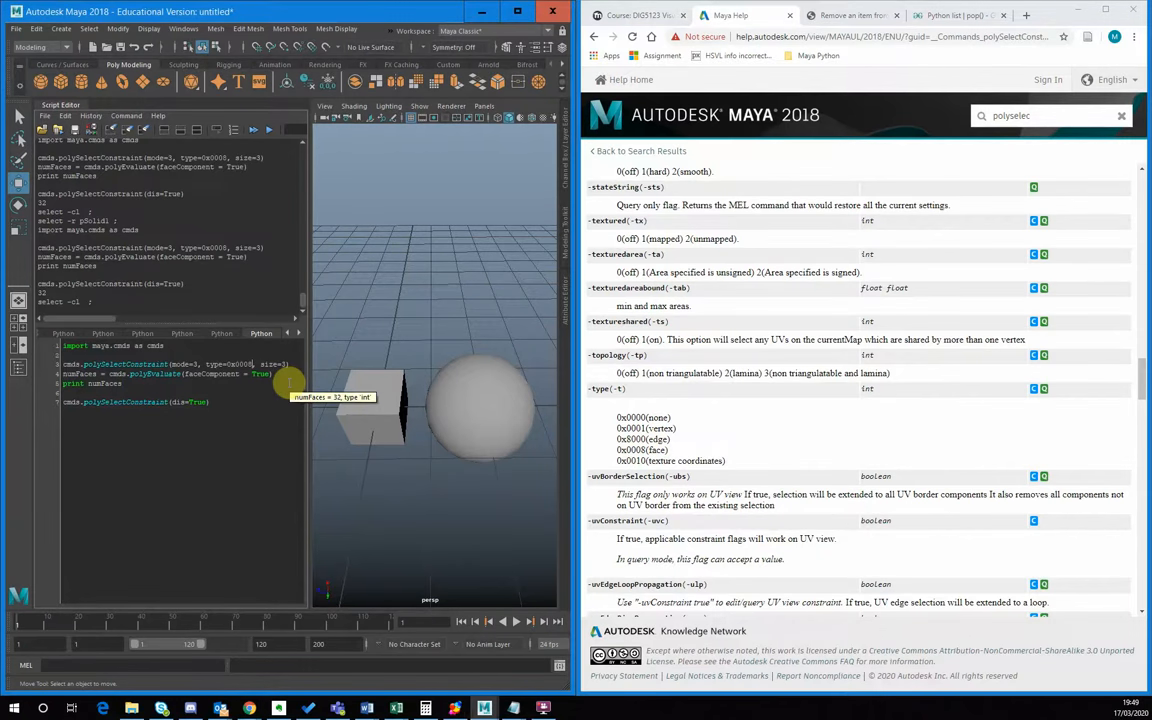
{"action": "mouse_move", "coordinate": [340, 428]}
{"action": "type", "text": "1"}
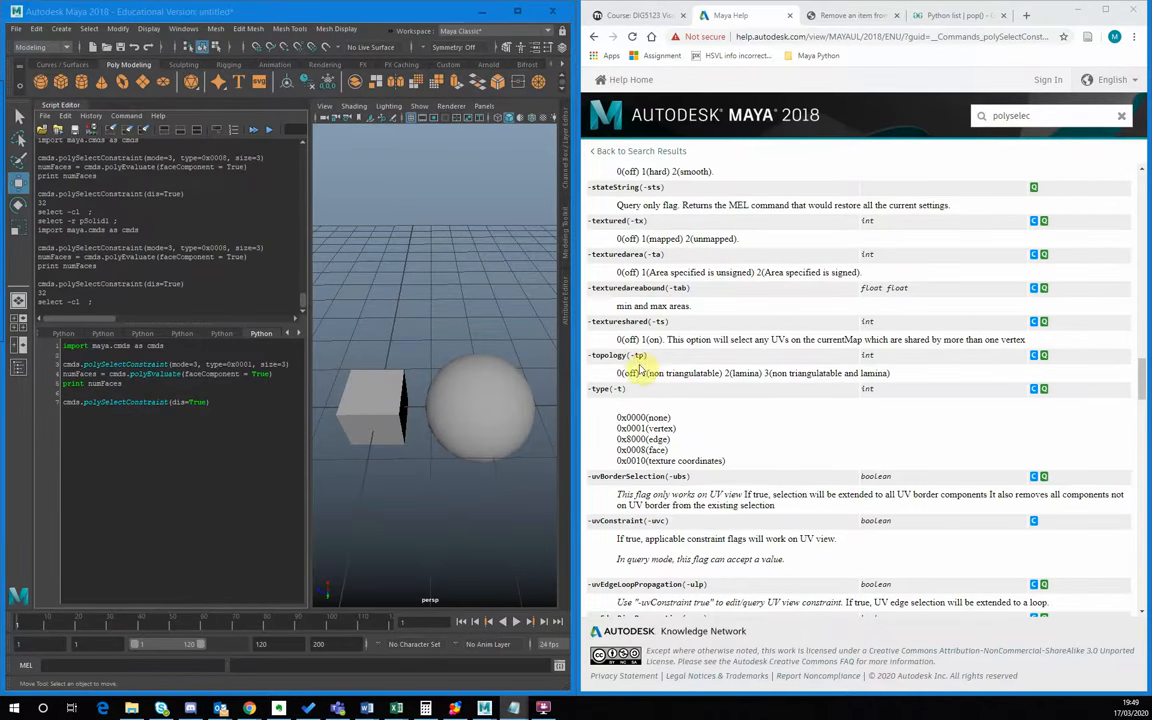
{"action": "mouse_move", "coordinate": [694, 400]}
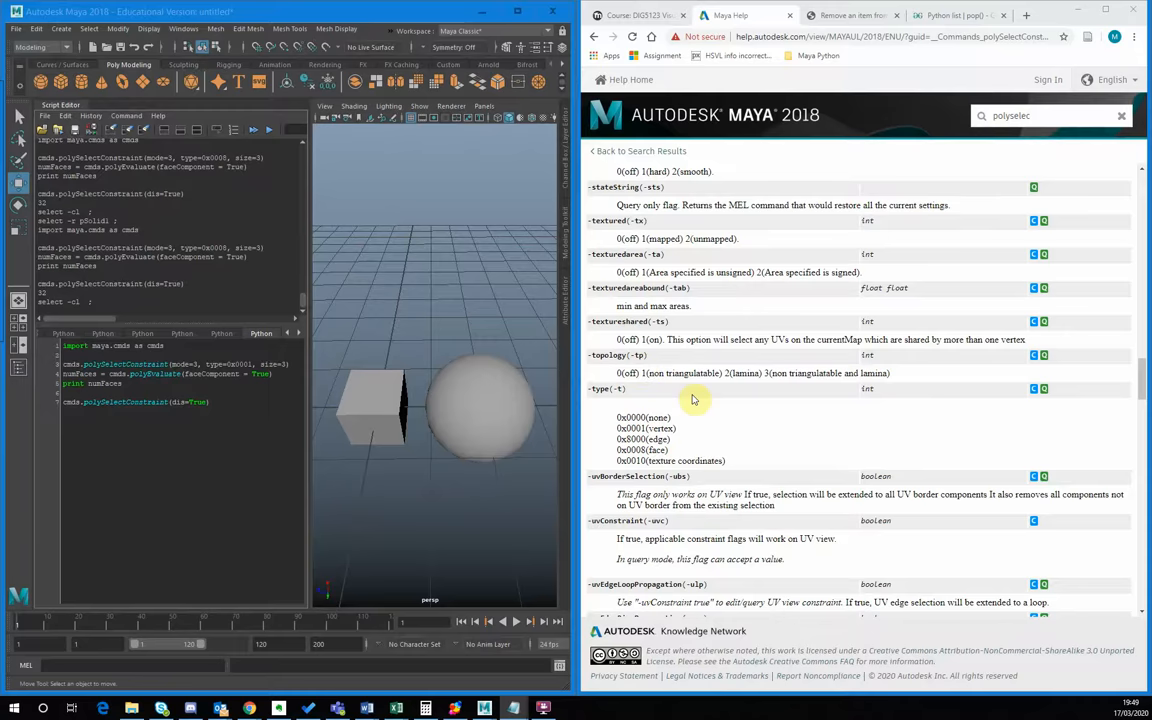
{"action": "scroll", "scroll_direction": "down", "scroll_amount": 3}
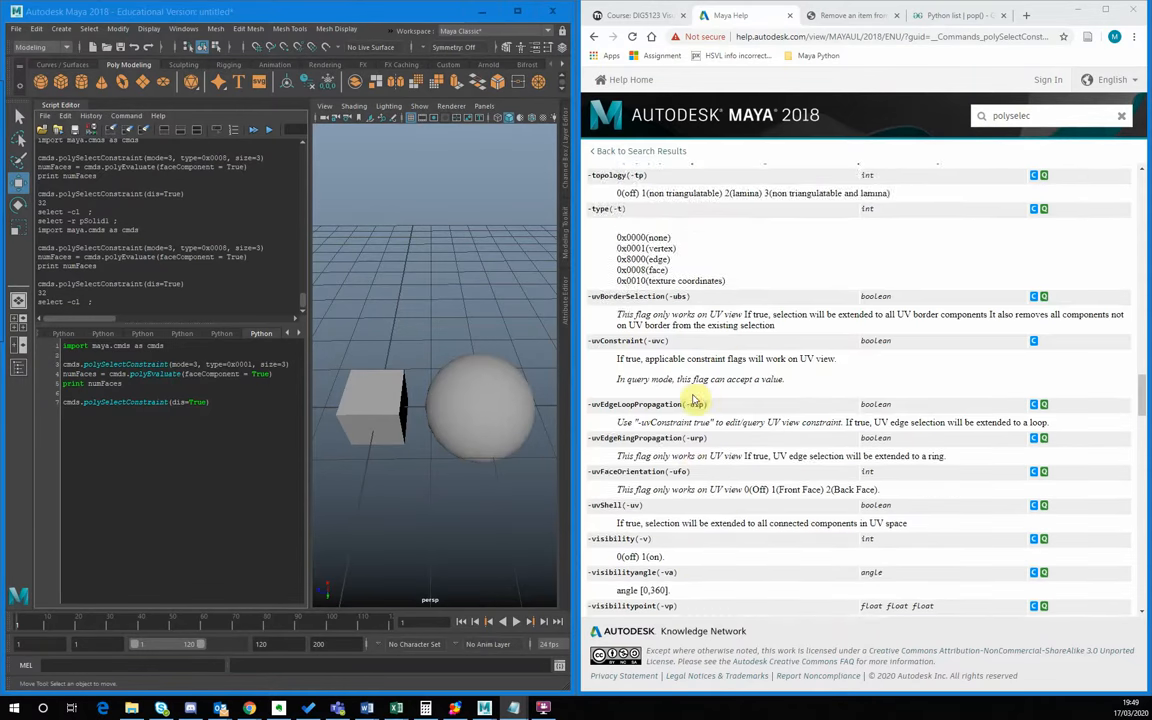
{"action": "scroll", "scroll_direction": "up", "scroll_amount": 3}
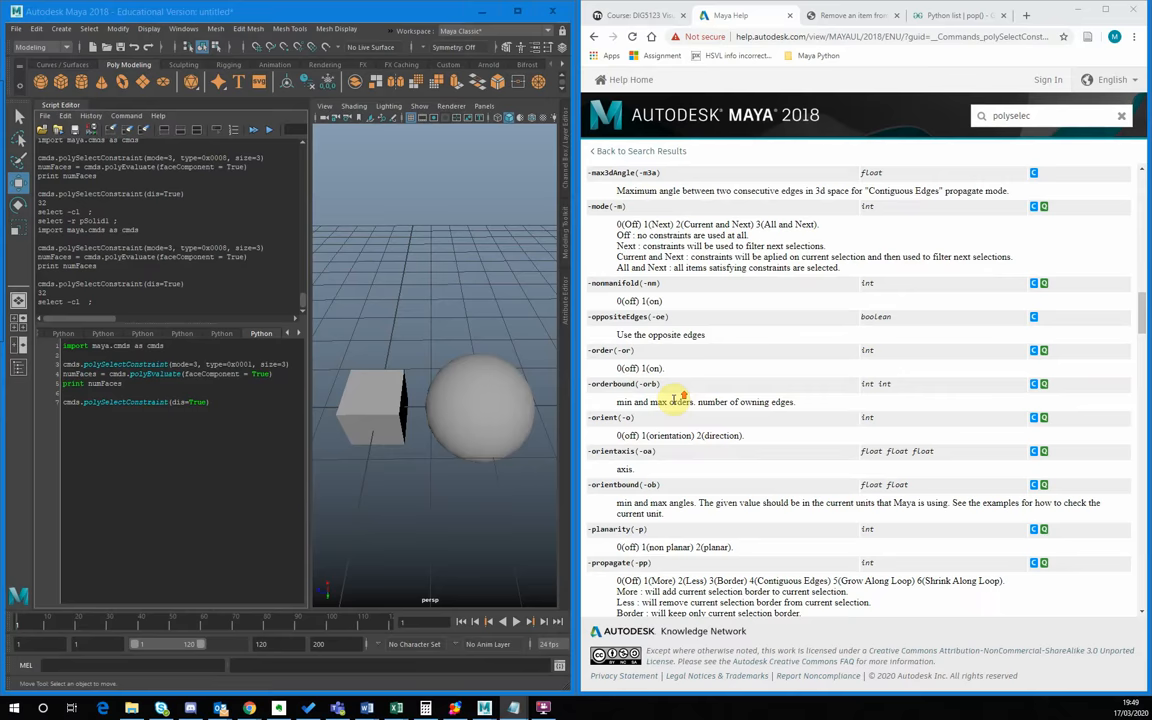
{"action": "scroll", "scroll_direction": "down", "scroll_amount": 3}
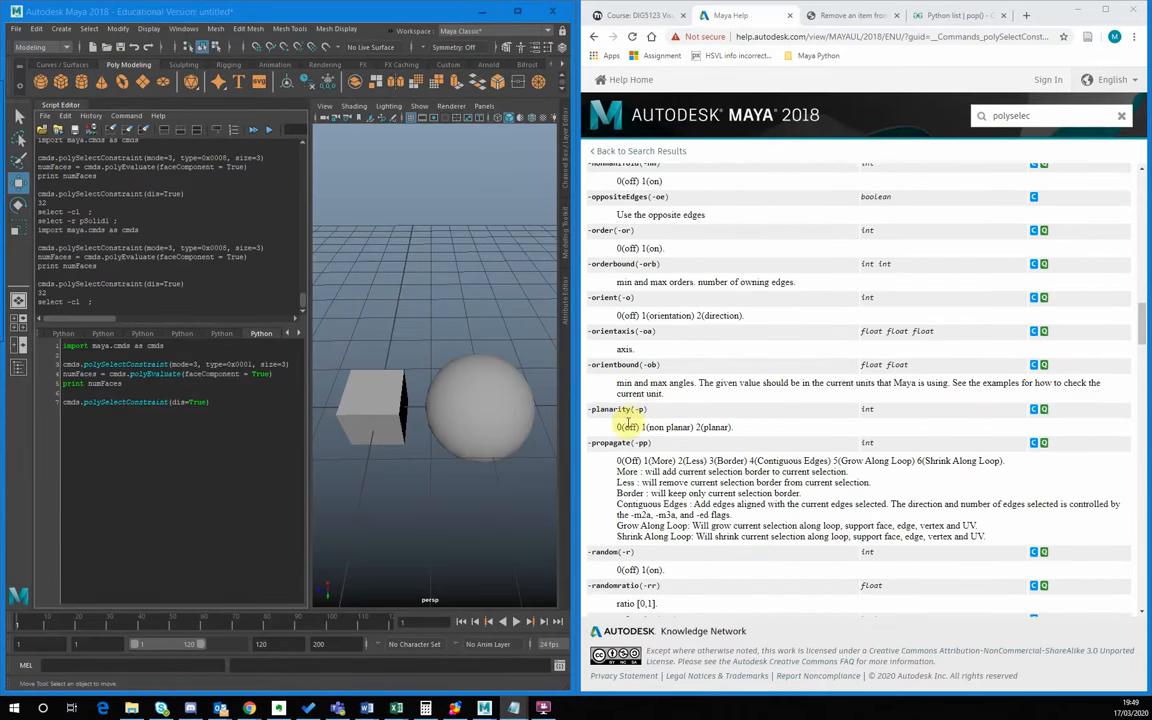
{"action": "scroll", "scroll_direction": "down", "scroll_amount": 3}
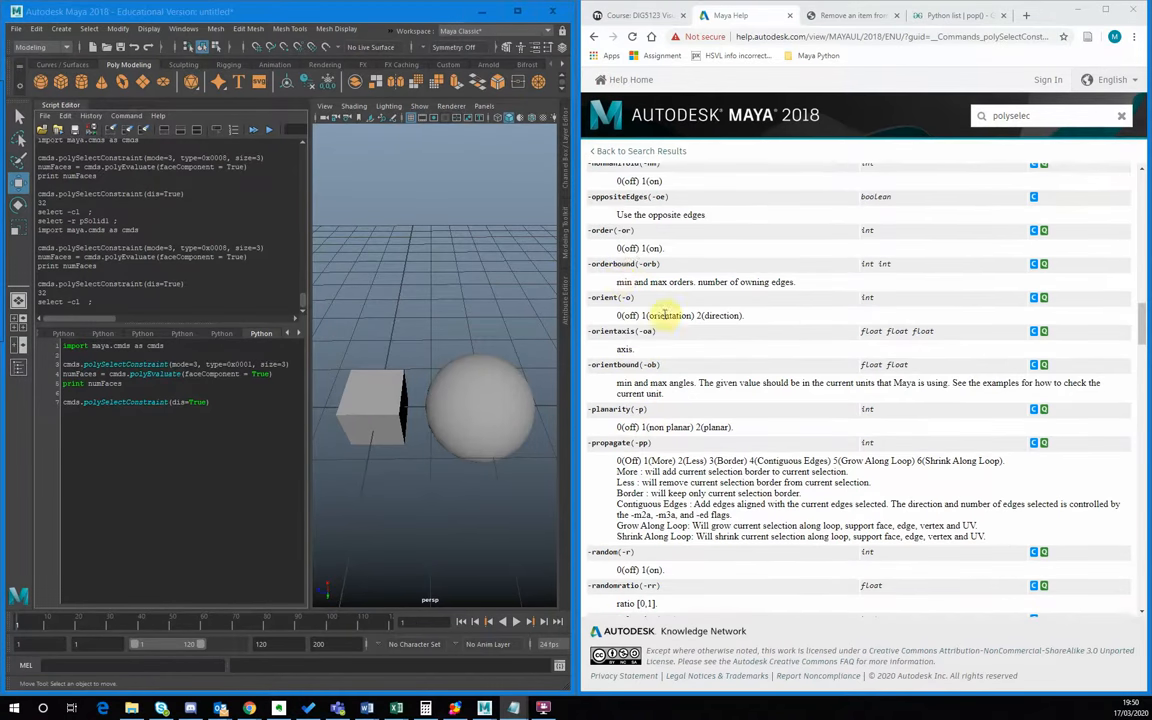
{"action": "scroll", "scroll_direction": "up", "scroll_amount": 3}
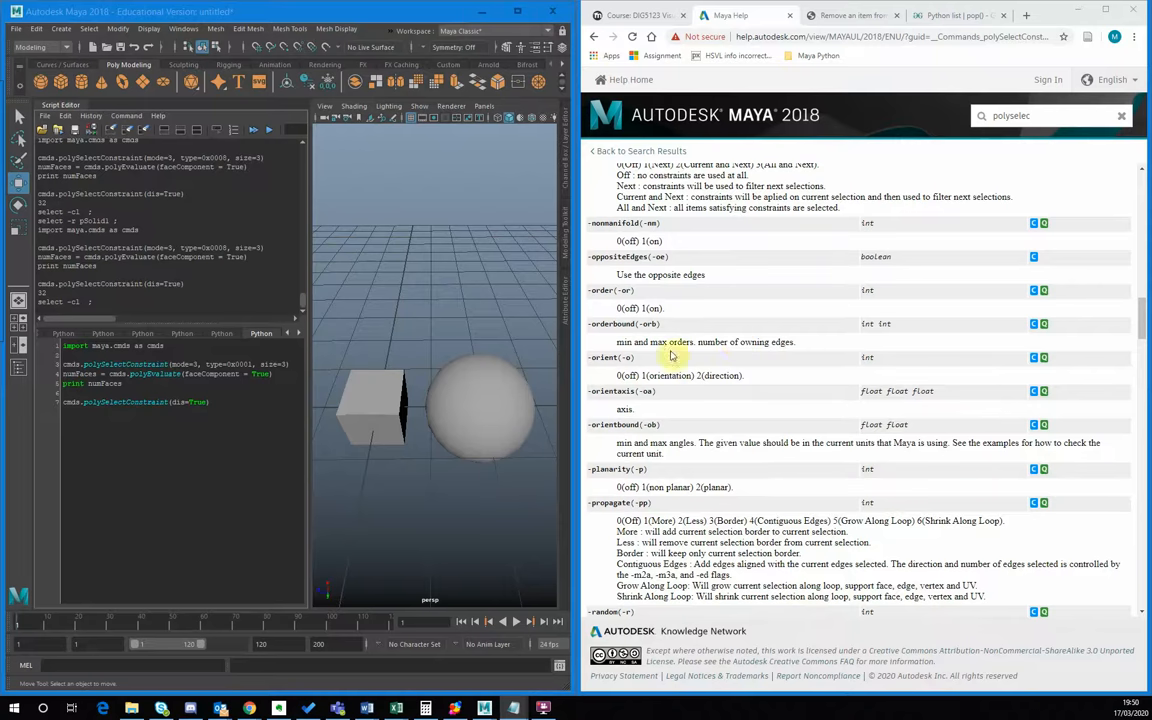
{"action": "mouse_move", "coordinate": [756, 364]}
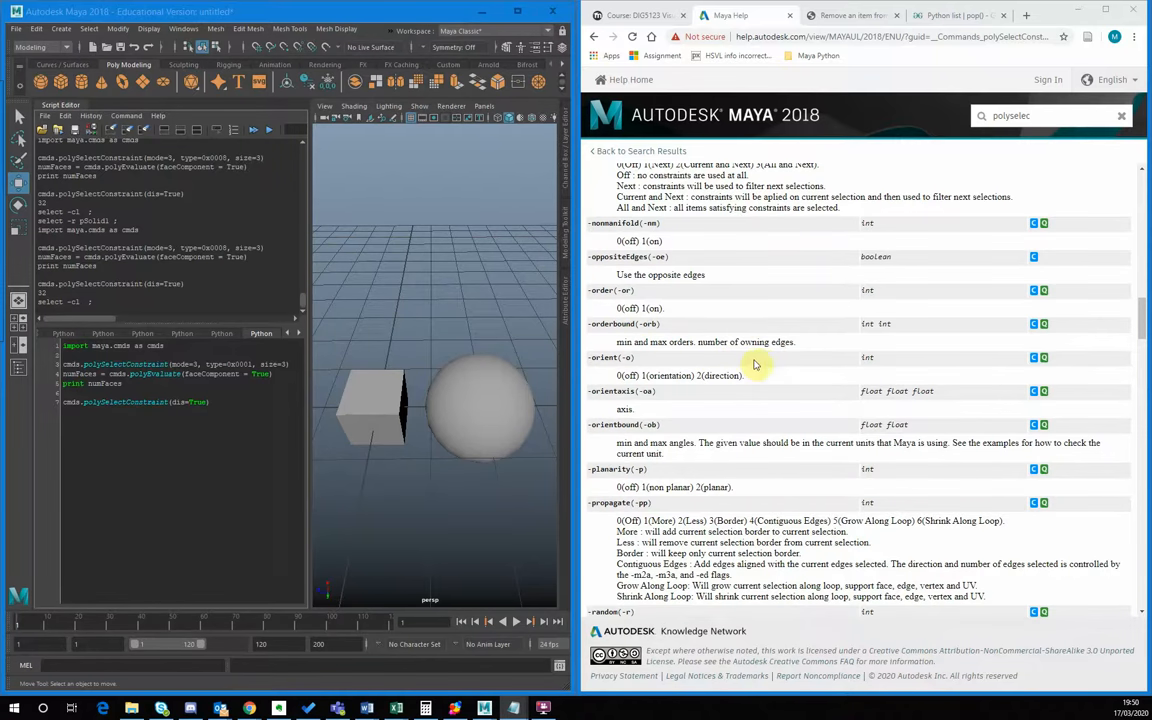
{"action": "mouse_move", "coordinate": [796, 340]}
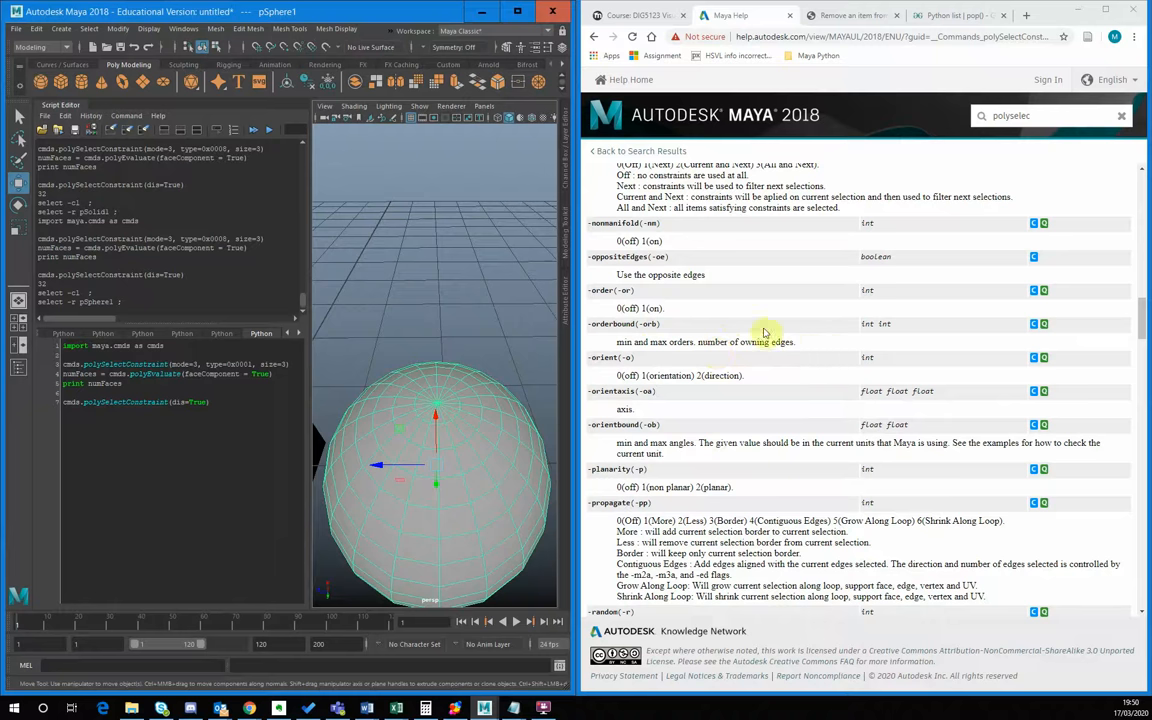
{"action": "mouse_move", "coordinate": [752, 360]}
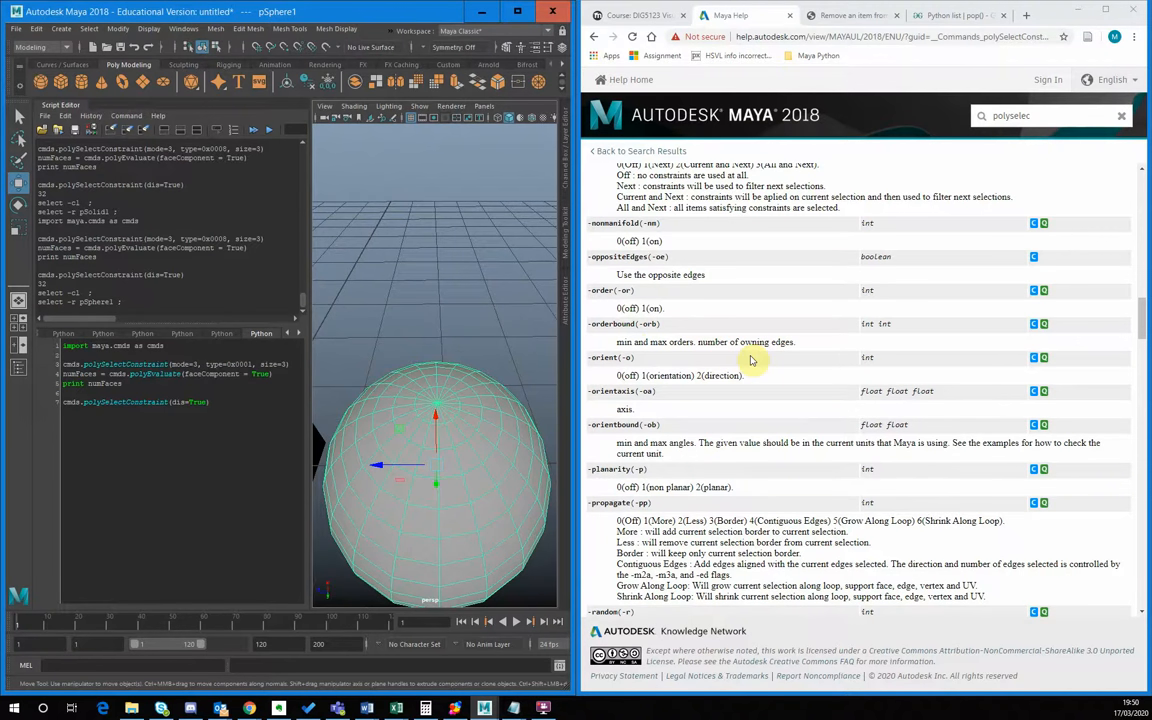
{"action": "mouse_move", "coordinate": [810, 348]}
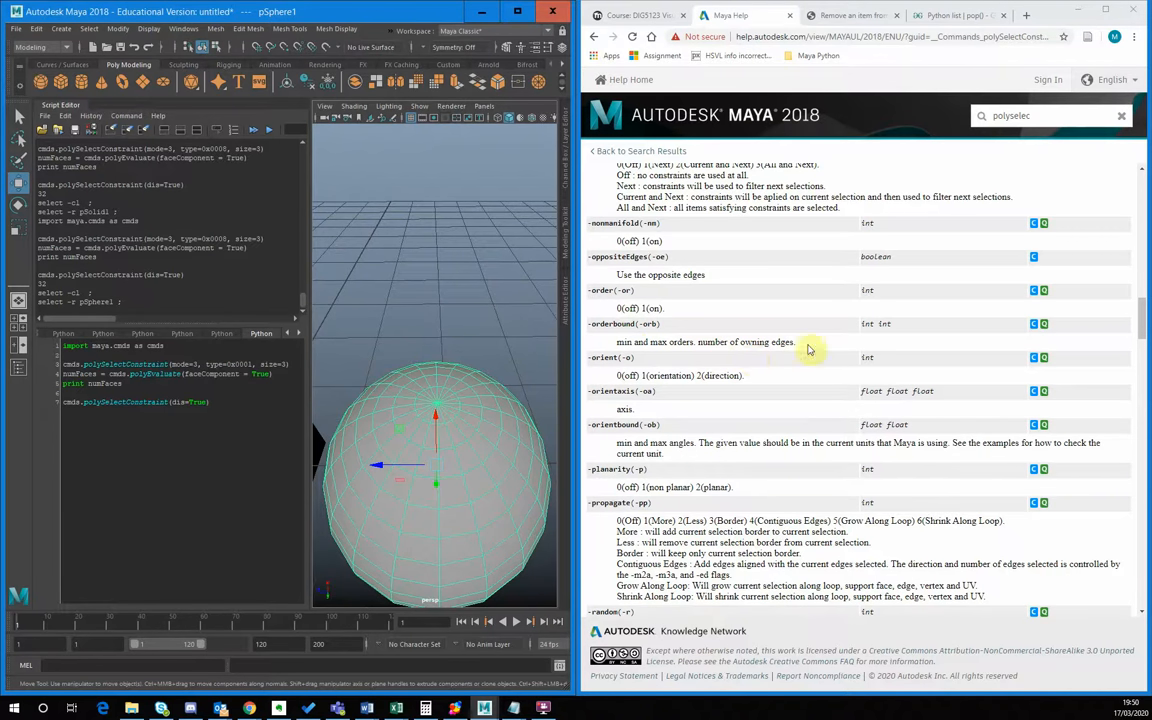
{"action": "mouse_move", "coordinate": [720, 342]}
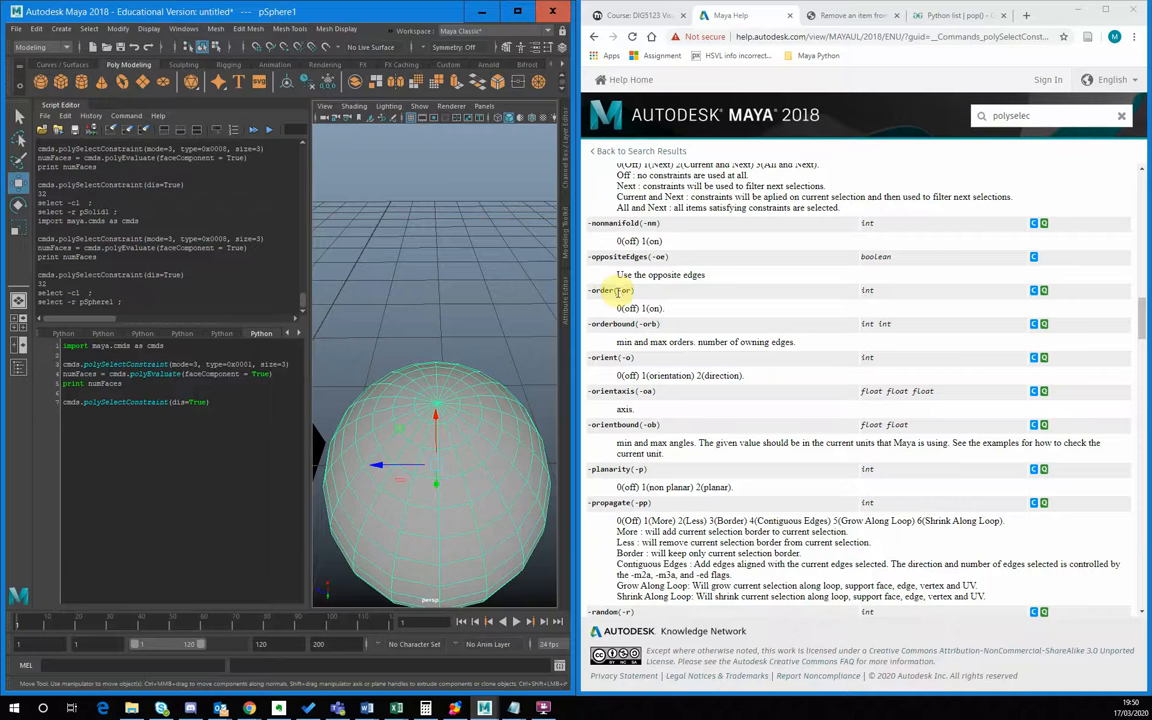
{"action": "mouse_move", "coordinate": [662, 320]}
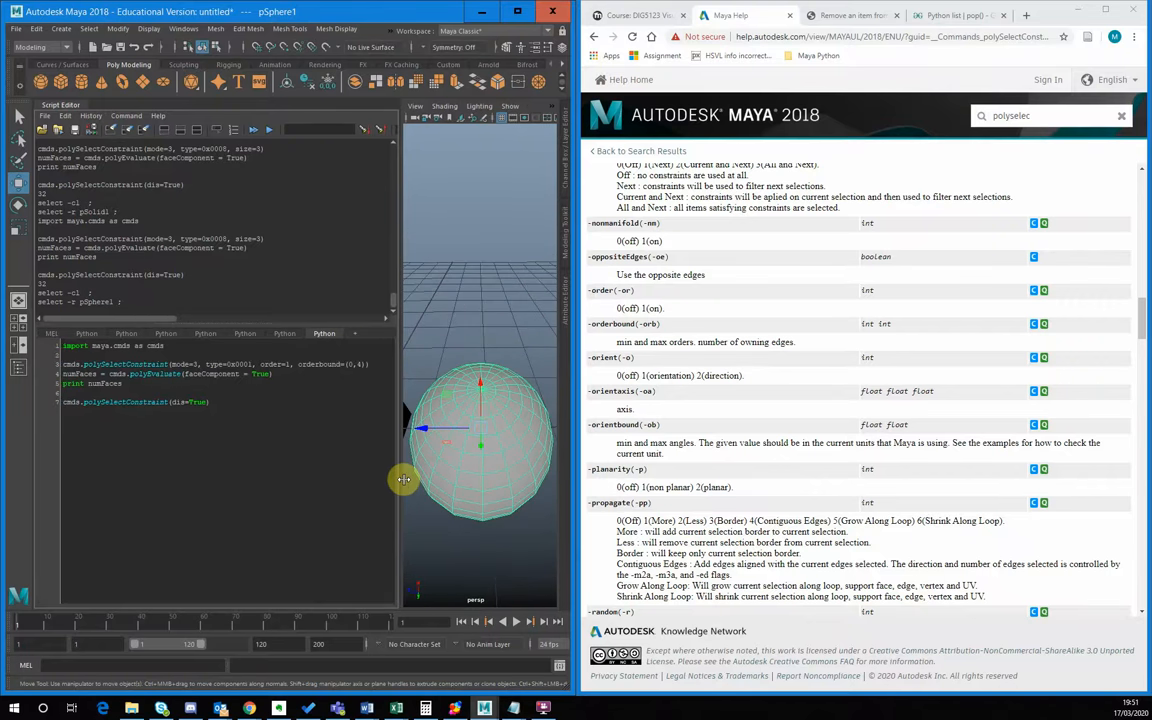
Step: Run the orderbound script to select the sphere's pole vertices and orbit to check them
{"action": "left_click_drag", "start_coordinate": [64, 344], "coordinate": [212, 402]}
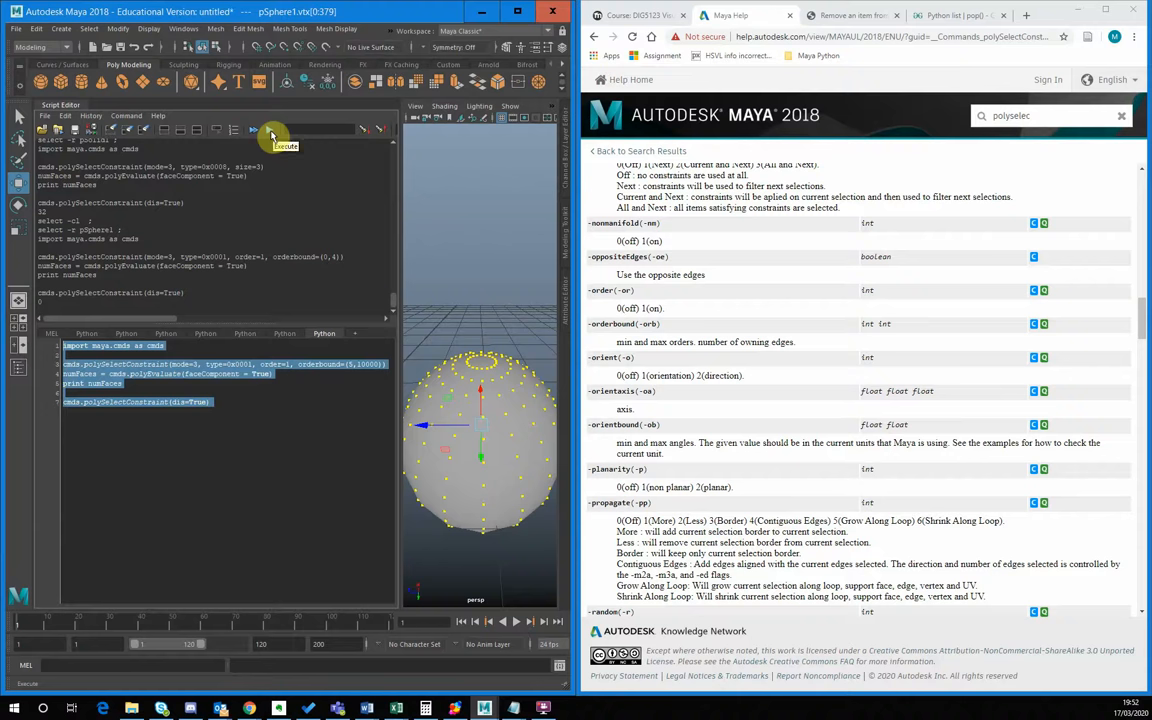
{"action": "left_click", "coordinate": [270, 130]}
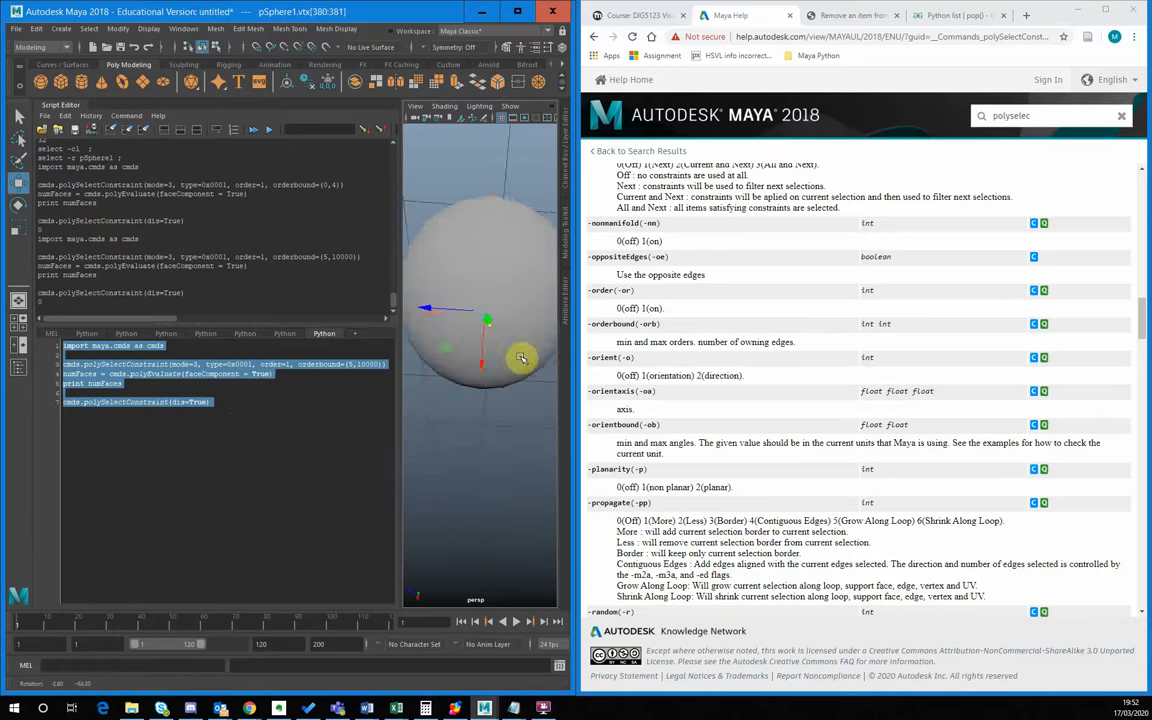
{"action": "left_click_drag", "start_coordinate": [520, 356], "coordinate": [516, 468]}
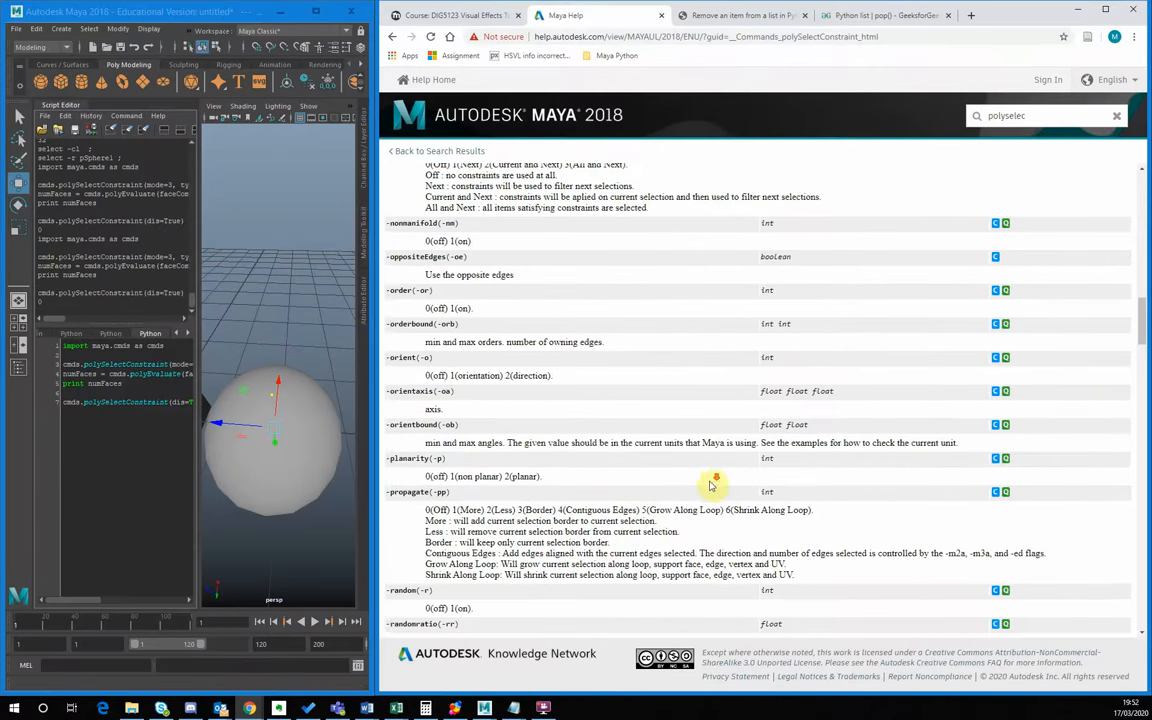
Step: Scroll the MEL examples from propagation down to the face size constraint
{"action": "scroll", "scroll_direction": "down", "scroll_amount": 3}
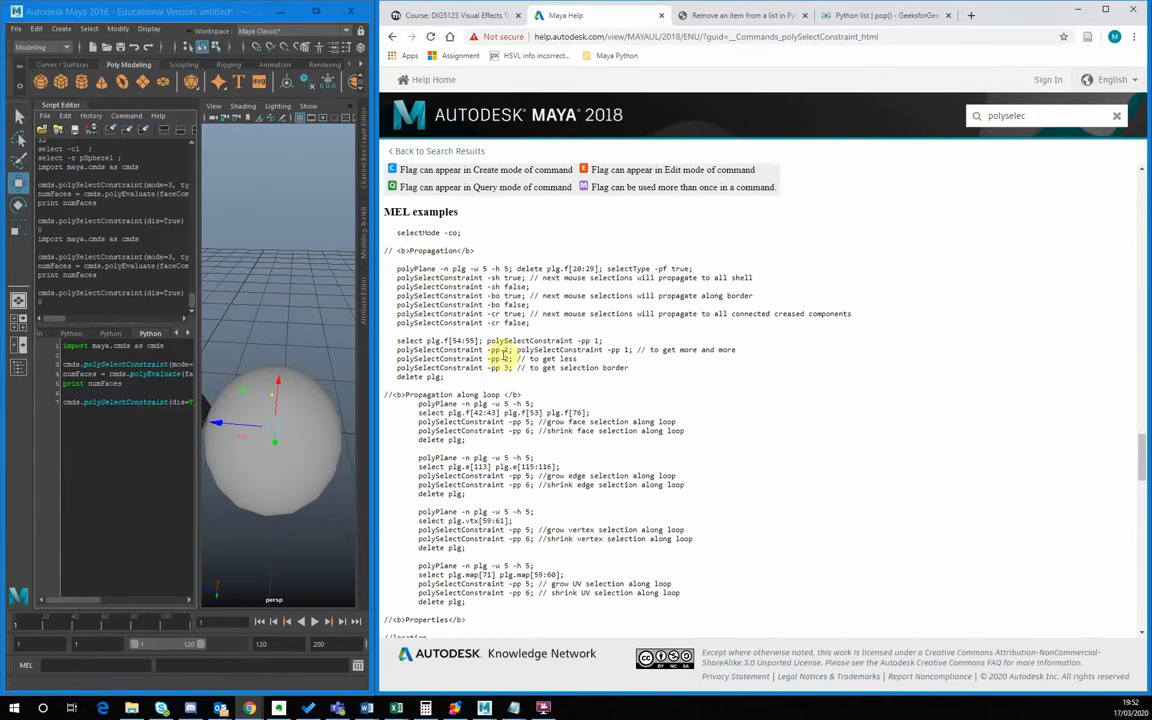
{"action": "scroll", "scroll_direction": "down", "scroll_amount": 3}
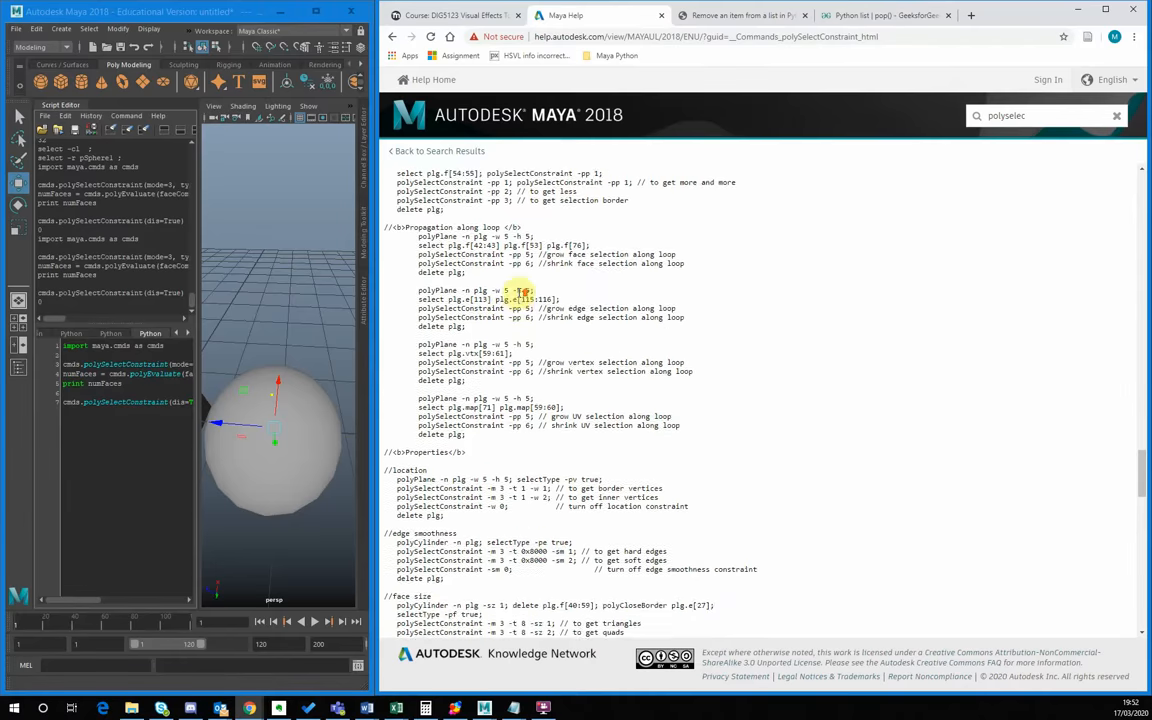
{"action": "scroll", "scroll_direction": "down", "scroll_amount": 3}
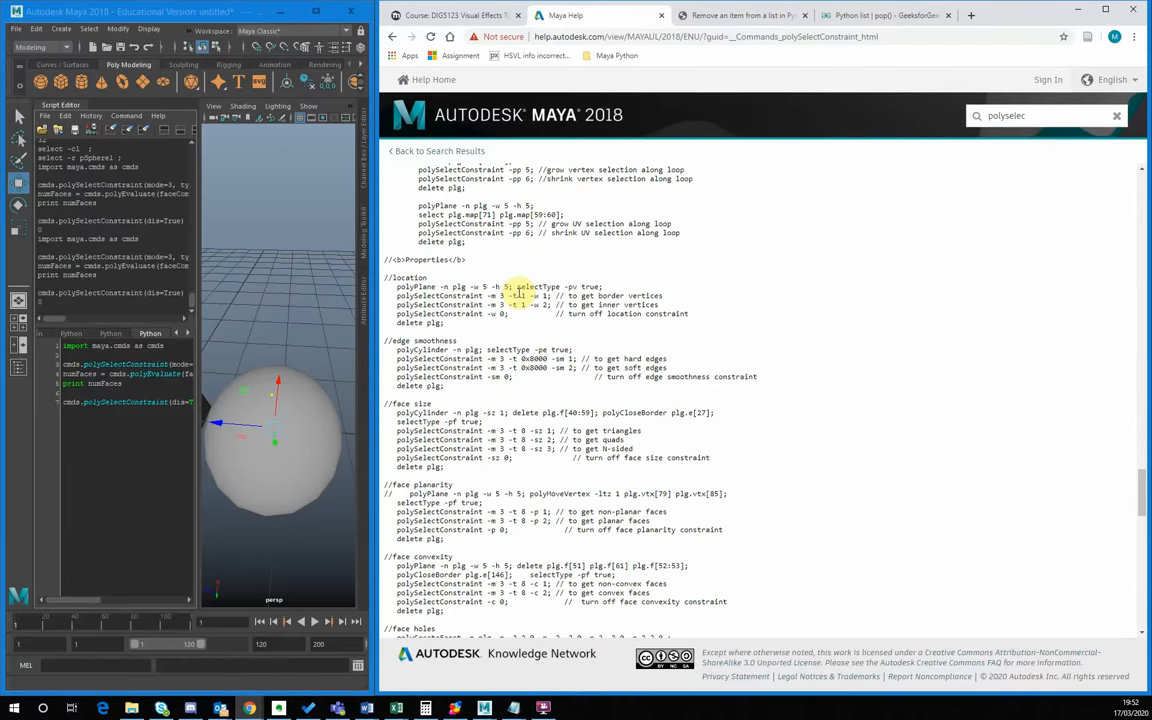
{"action": "scroll", "scroll_direction": "down", "scroll_amount": 3}
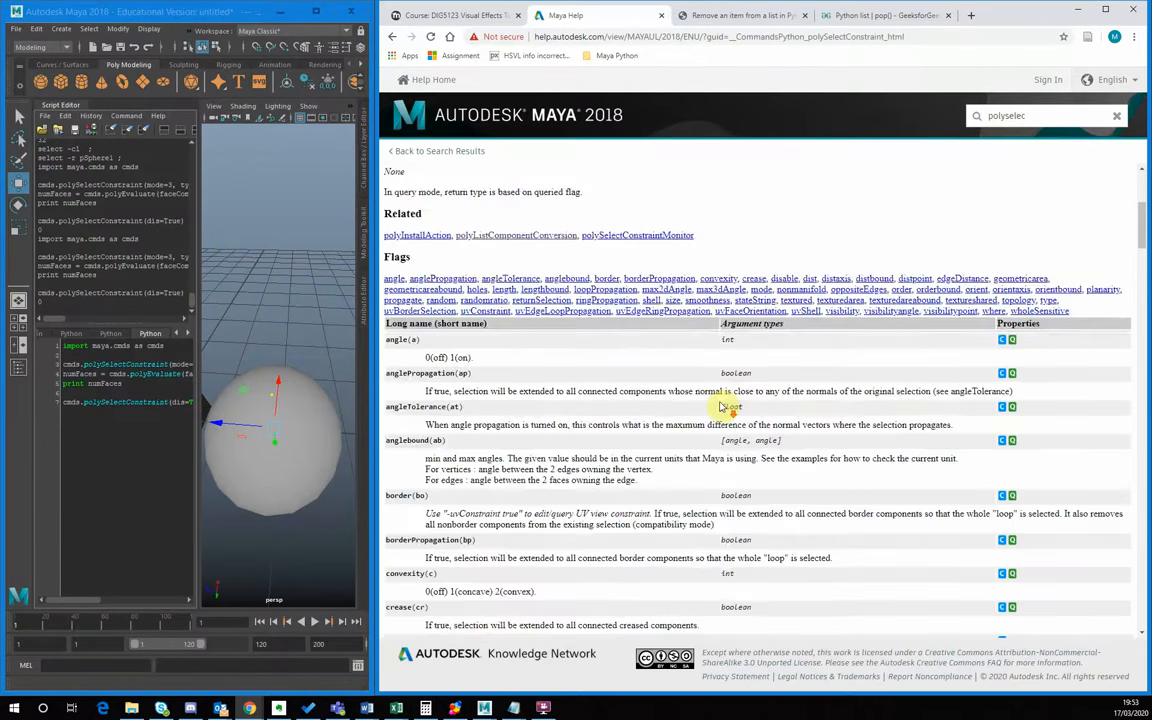
Step: Scroll through the Python polySelectConstraint flag table
{"action": "scroll", "scroll_direction": "down", "scroll_amount": 3}
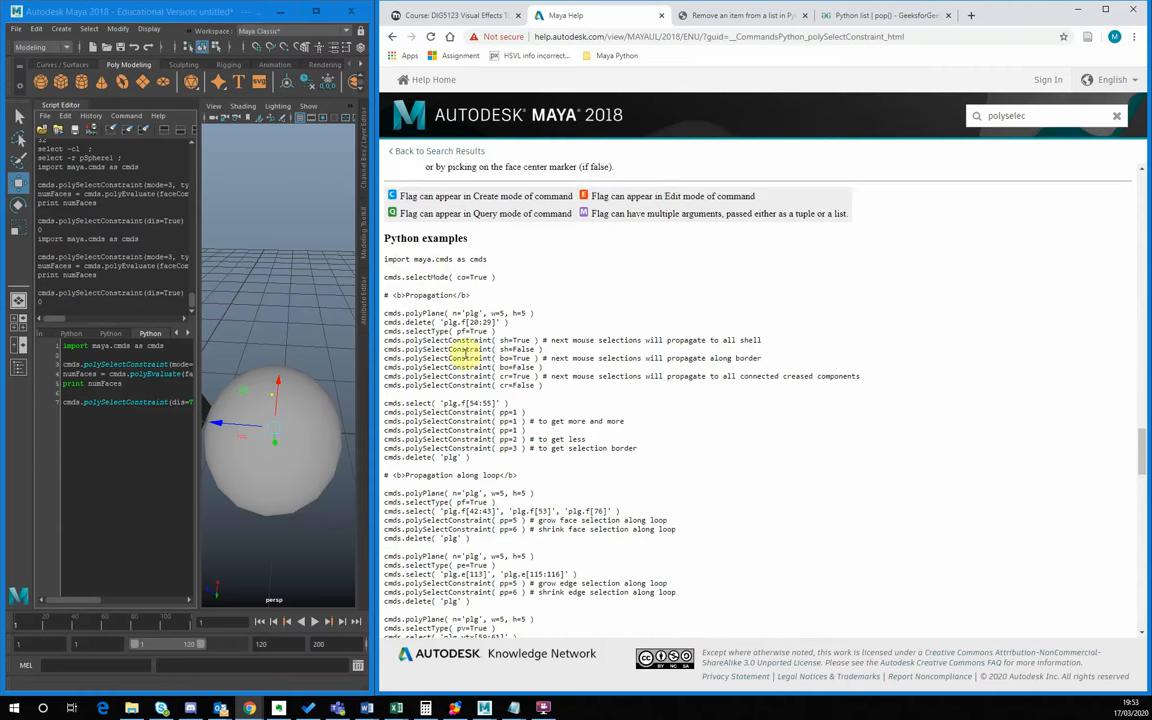
{"action": "scroll", "scroll_direction": "down", "scroll_amount": 3}
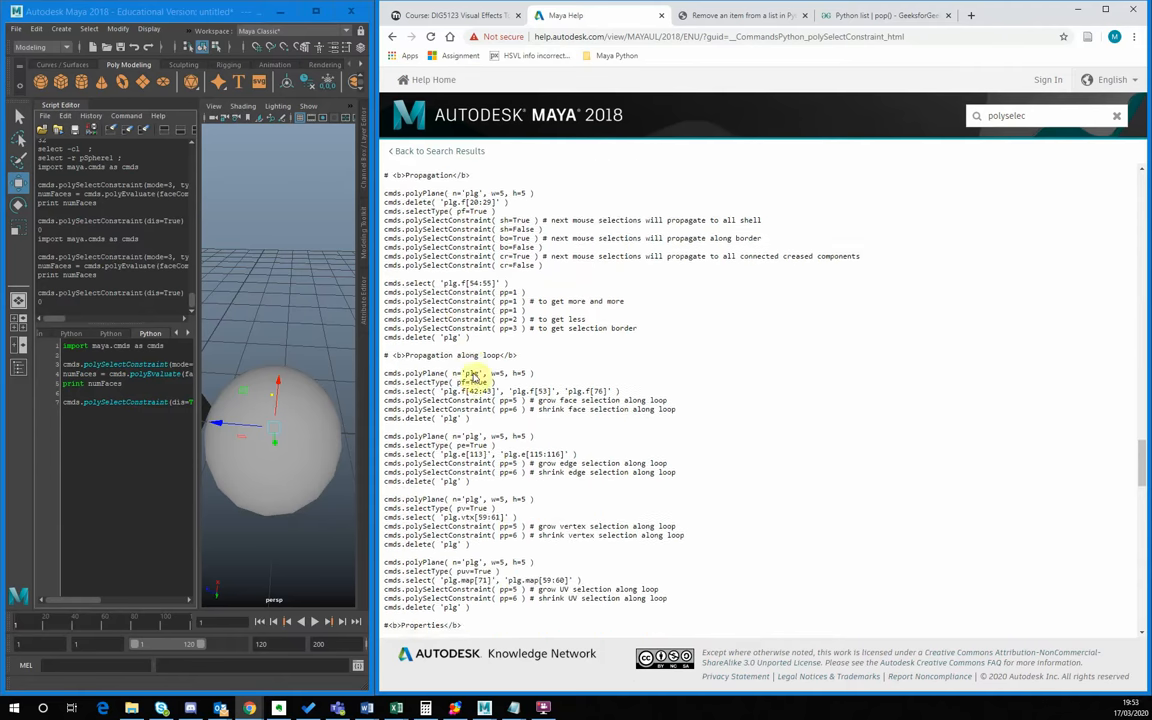
{"action": "scroll", "scroll_direction": "down", "scroll_amount": 3}
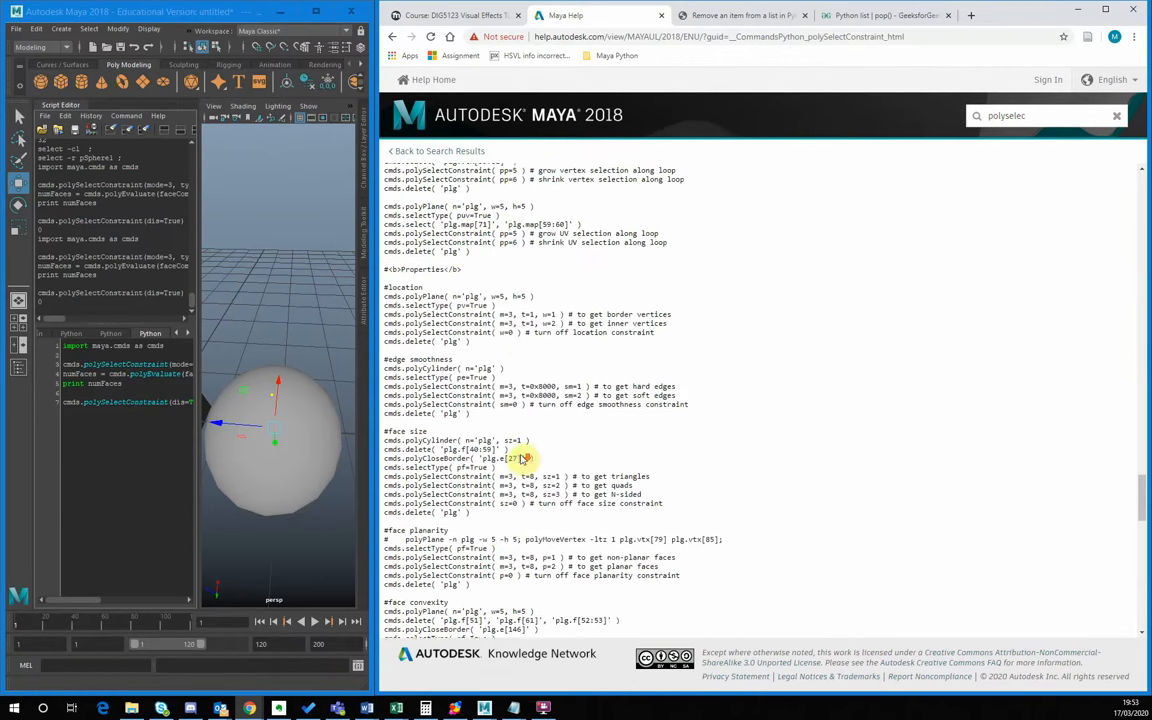
{"action": "scroll", "scroll_direction": "down", "scroll_amount": 3}
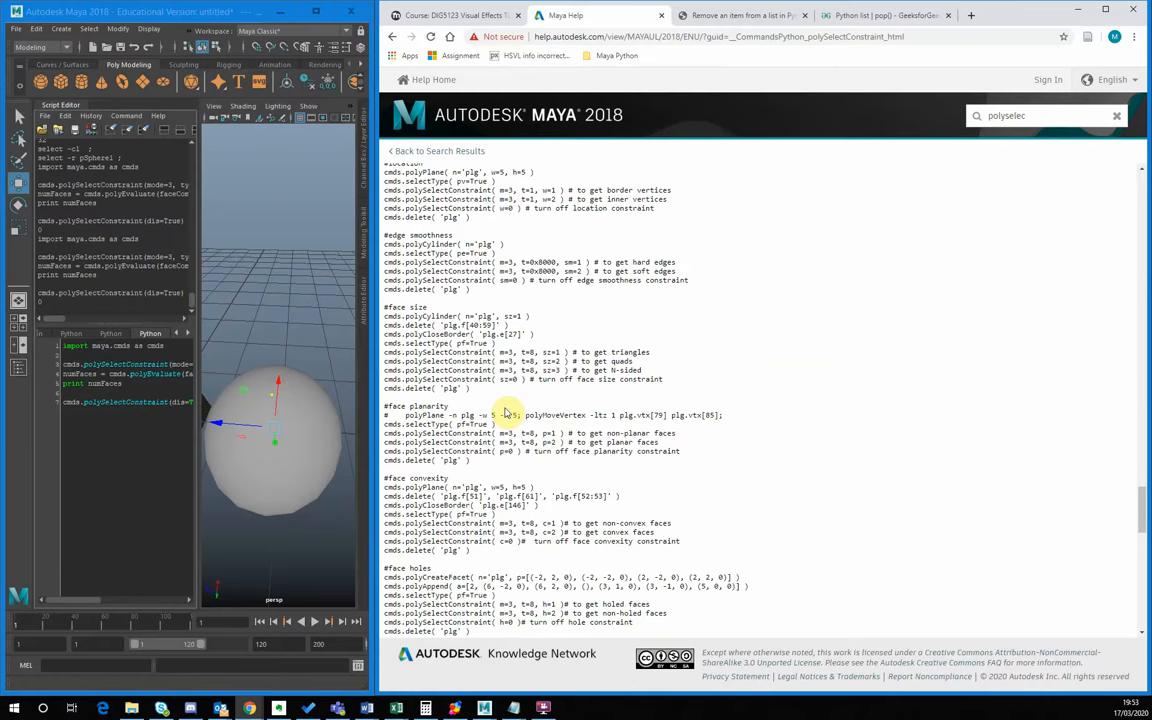
{"action": "scroll", "scroll_direction": "down", "scroll_amount": 3}
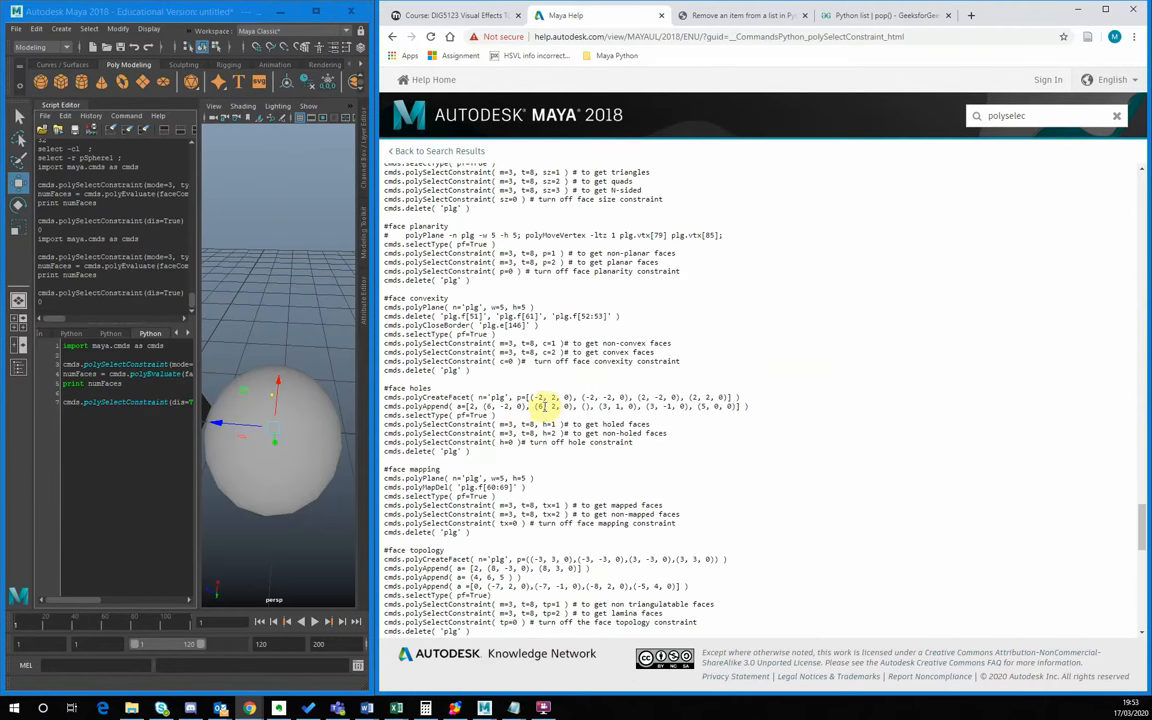
{"action": "scroll", "scroll_direction": "down", "scroll_amount": 3}
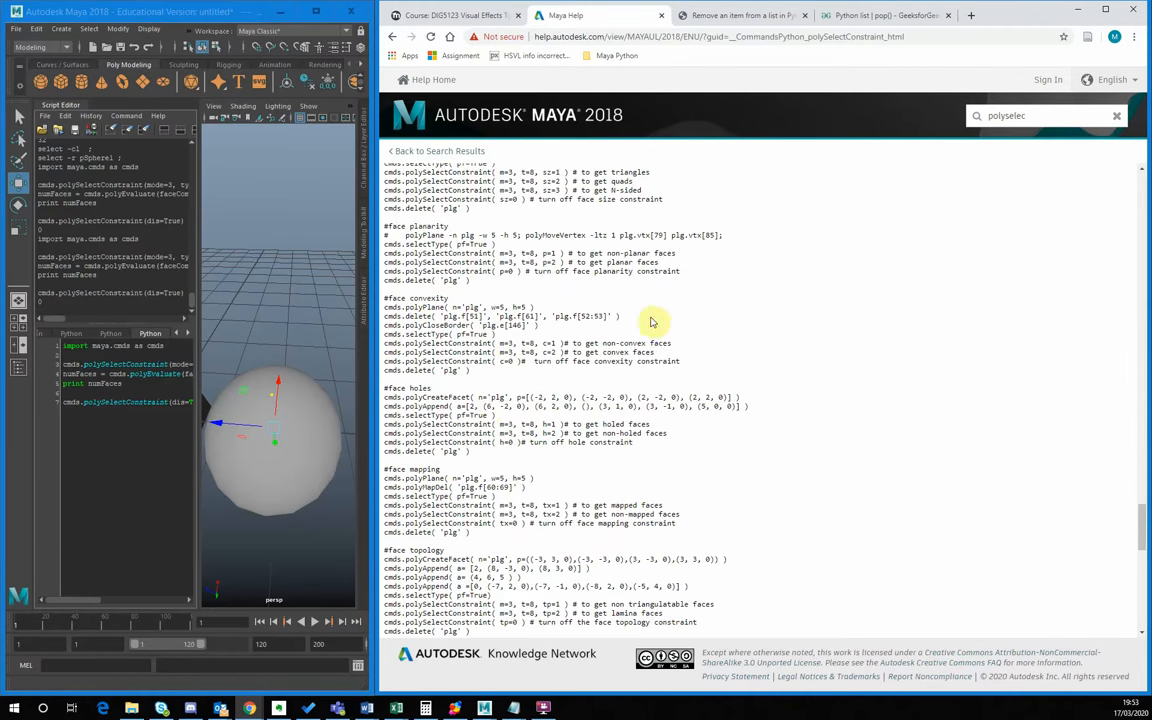
{"action": "scroll", "scroll_direction": "down", "scroll_amount": 3}
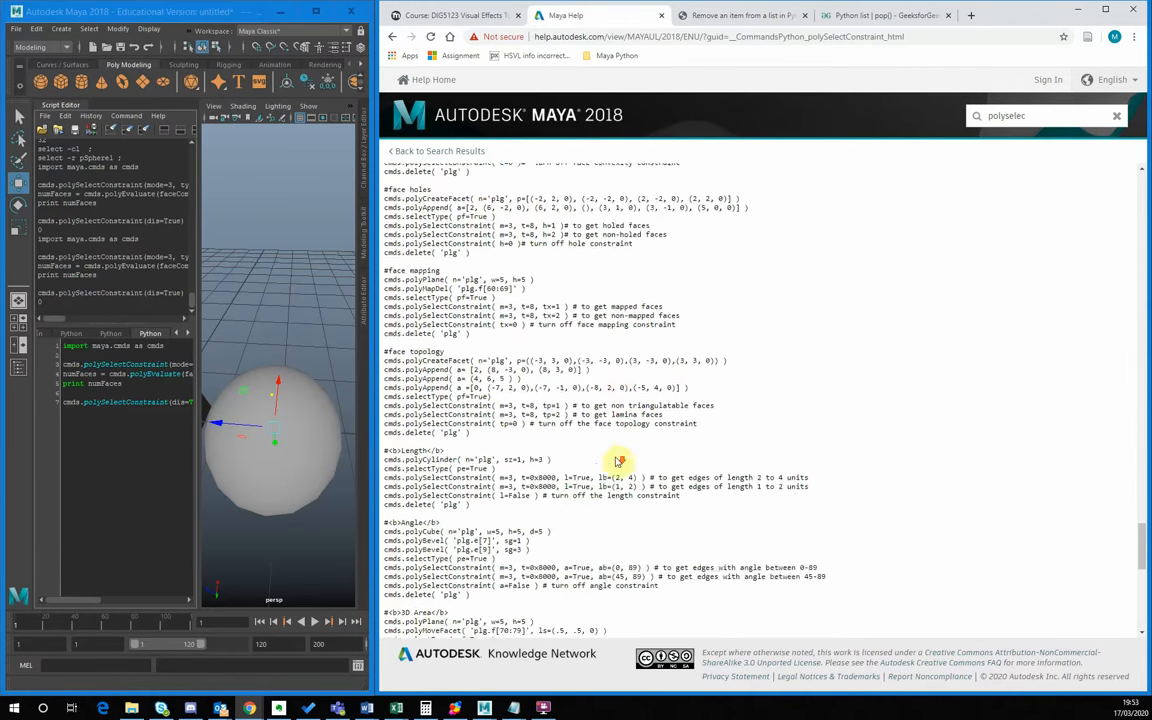
{"action": "scroll", "scroll_direction": "down", "scroll_amount": 3}
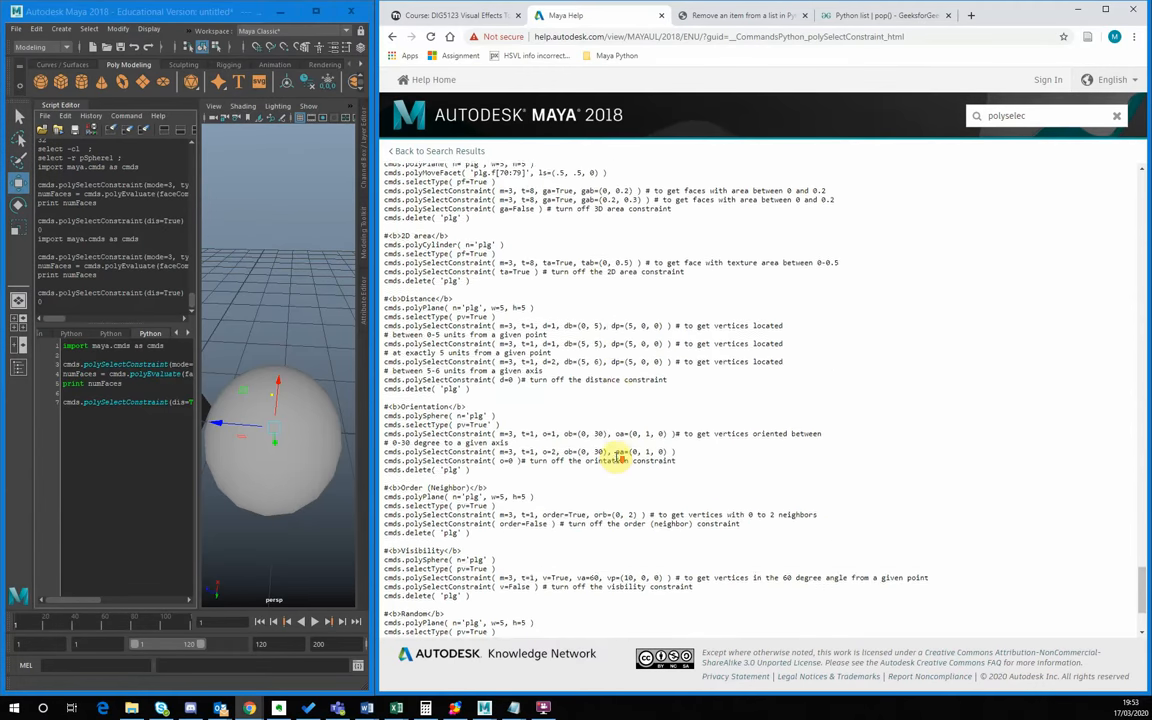
Step: Scroll on through the Python examples for polySelectConstraint
{"action": "scroll", "scroll_direction": "down", "scroll_amount": 3}
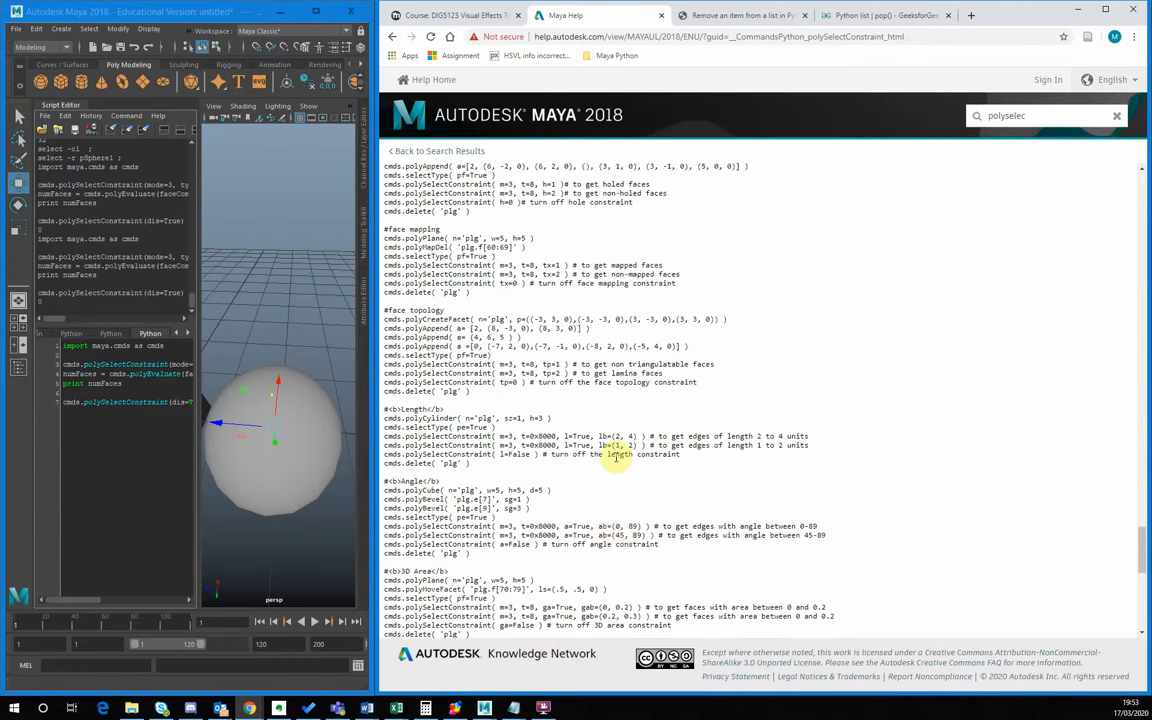
{"action": "scroll", "scroll_direction": "down", "scroll_amount": 3}
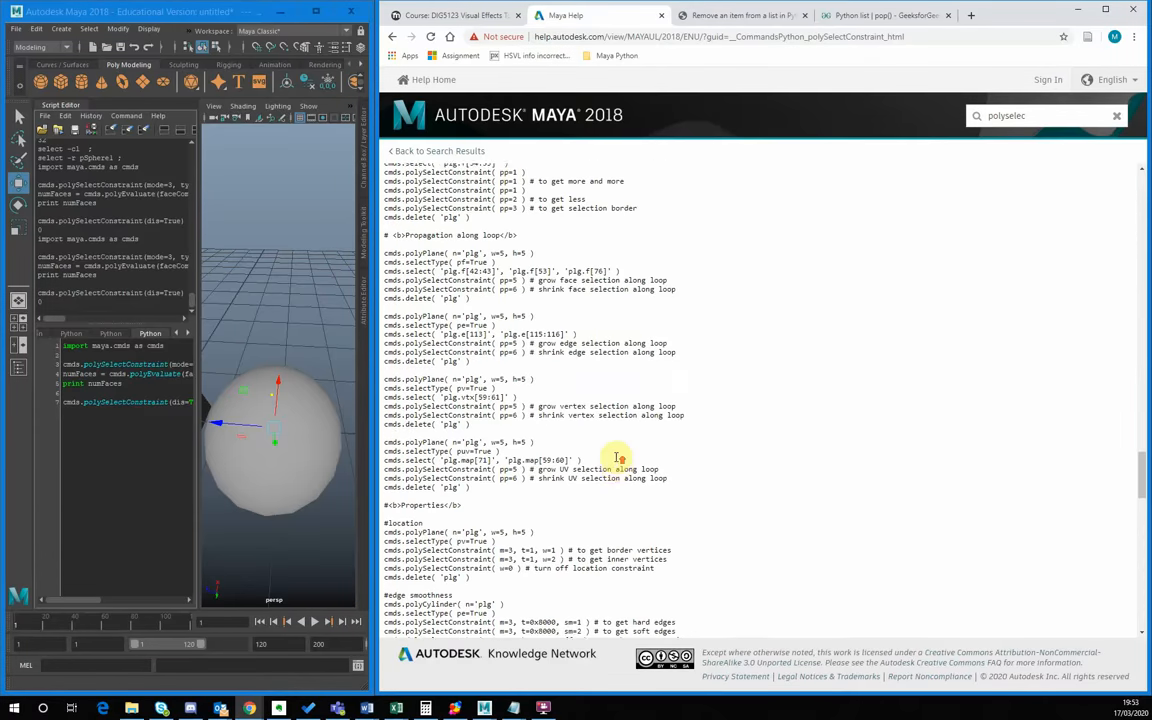
{"action": "scroll", "scroll_direction": "down", "scroll_amount": 3}
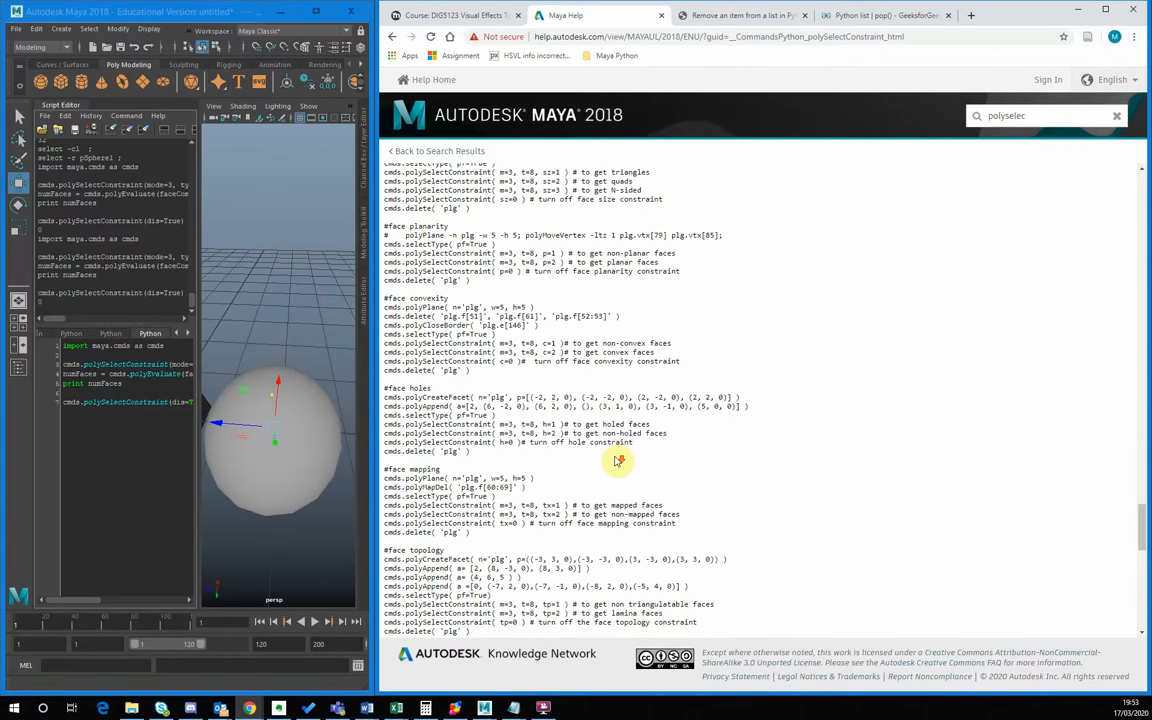
{"action": "scroll", "scroll_direction": "down", "scroll_amount": 3}
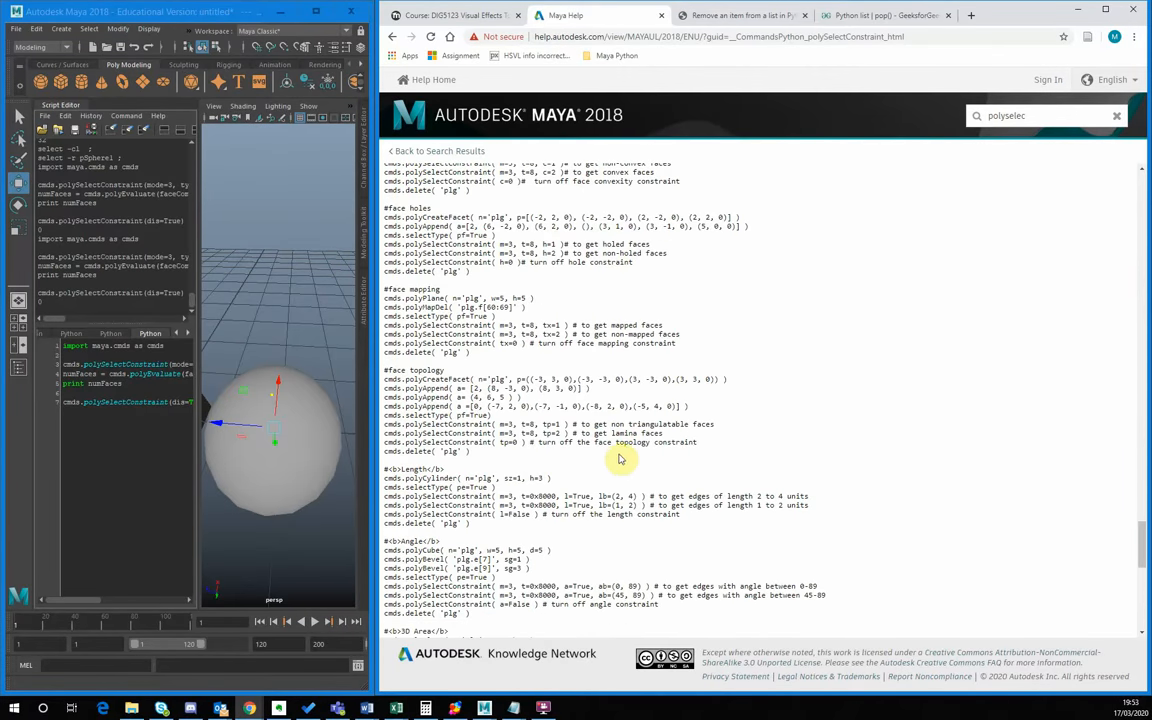
{"action": "scroll", "scroll_direction": "down", "scroll_amount": 3}
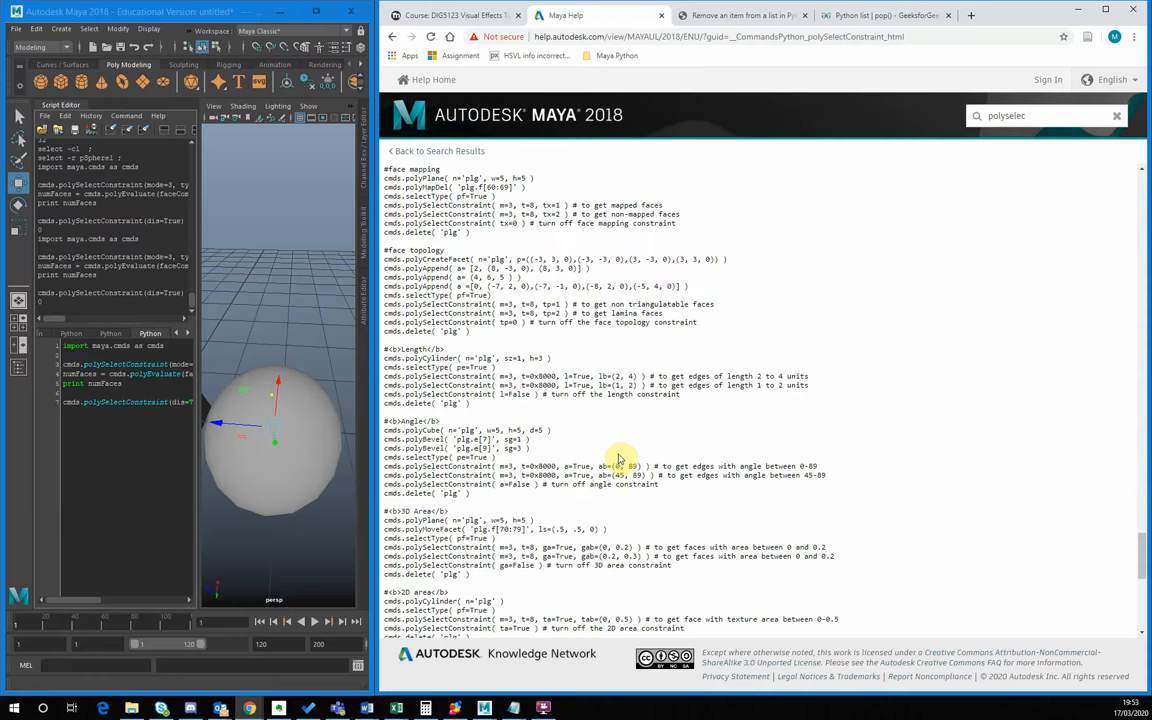
{"action": "scroll", "scroll_direction": "down", "scroll_amount": 3}
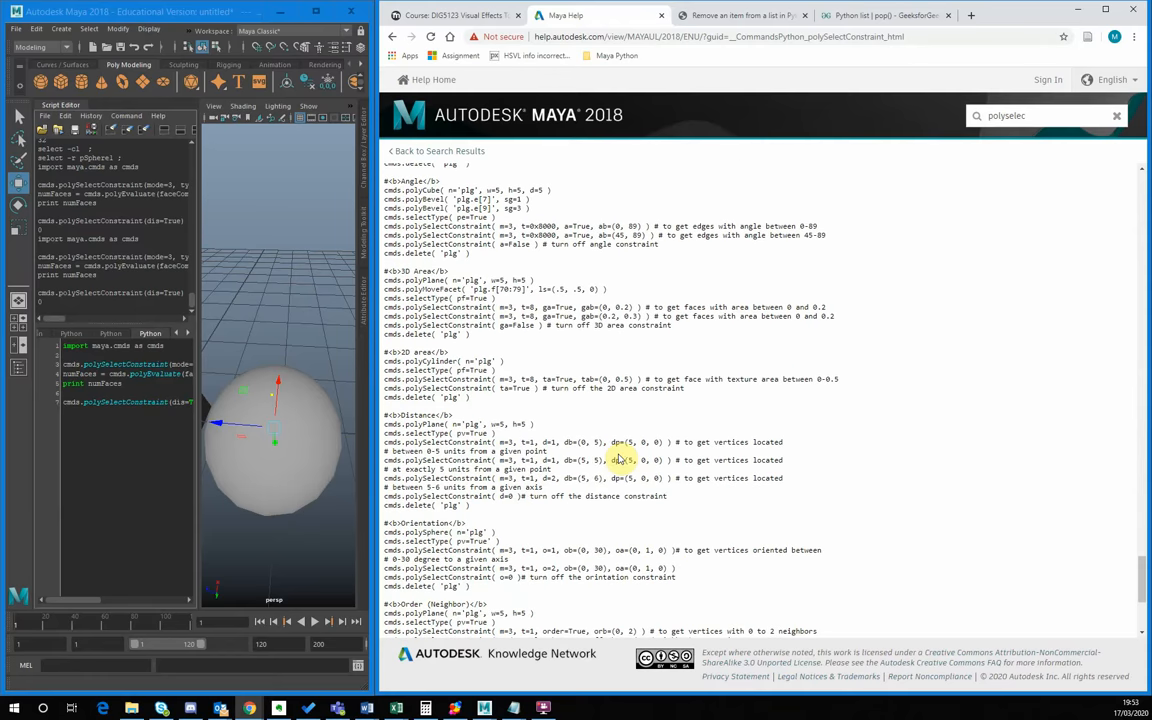
{"action": "scroll", "scroll_direction": "down", "scroll_amount": 3}
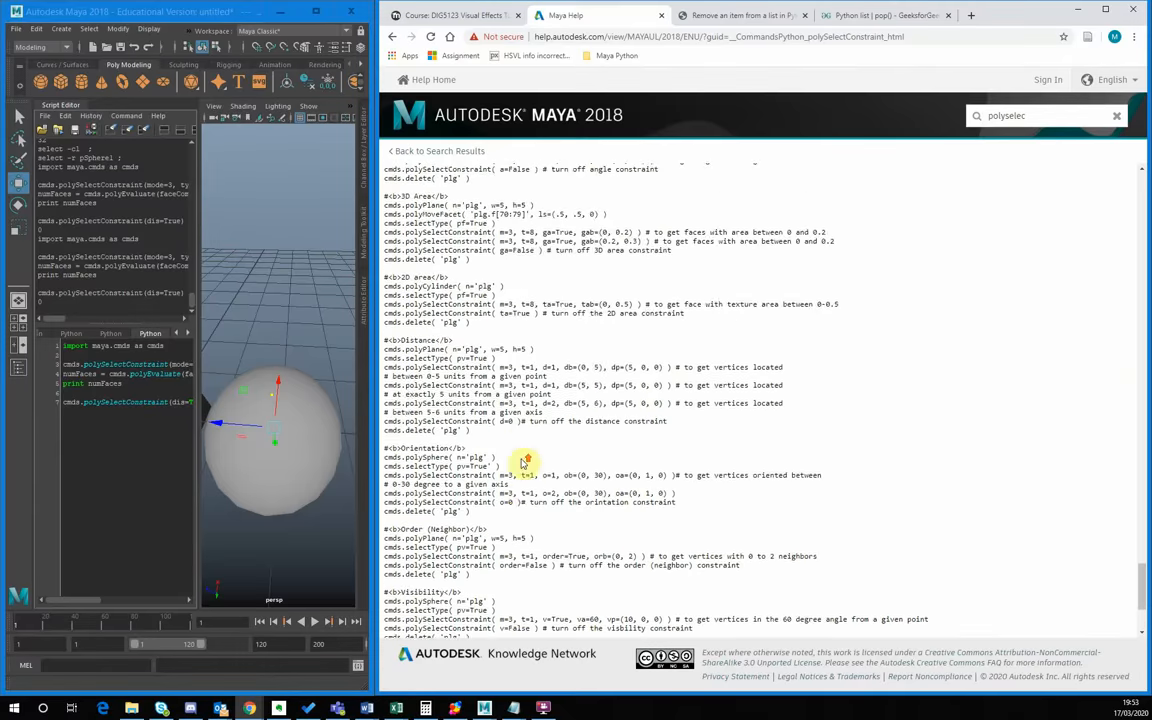
{"action": "scroll", "scroll_direction": "down", "scroll_amount": 3}
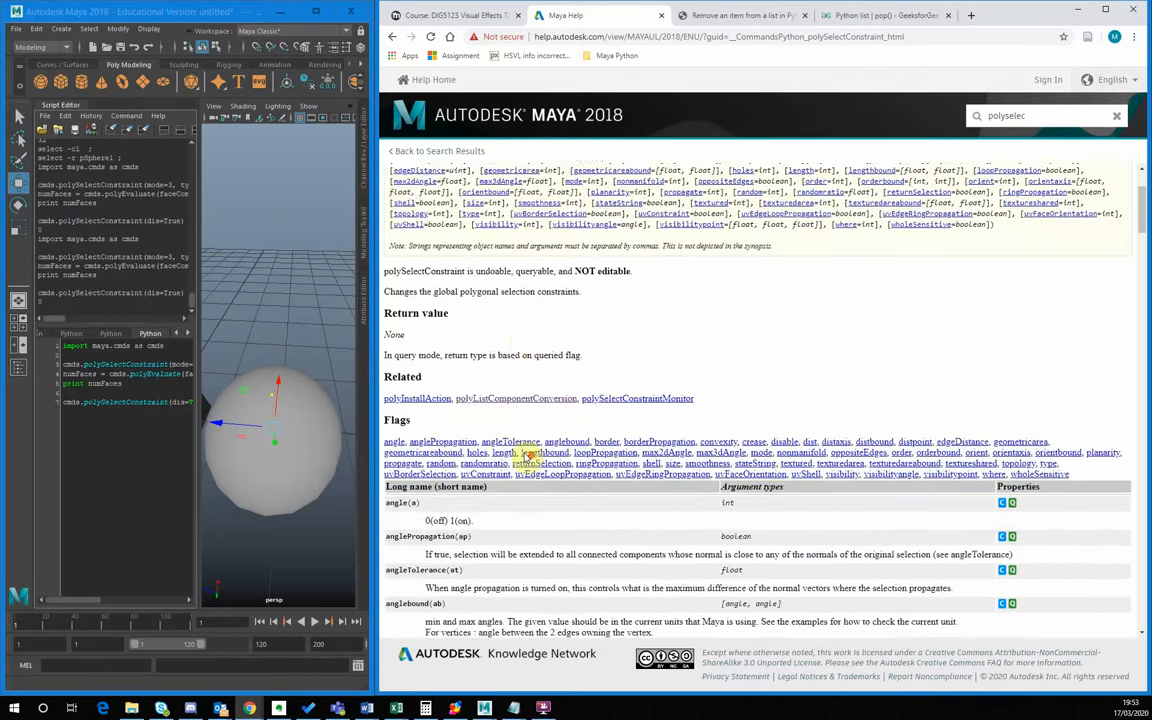
{"action": "scroll", "scroll_direction": "down", "scroll_amount": 3}
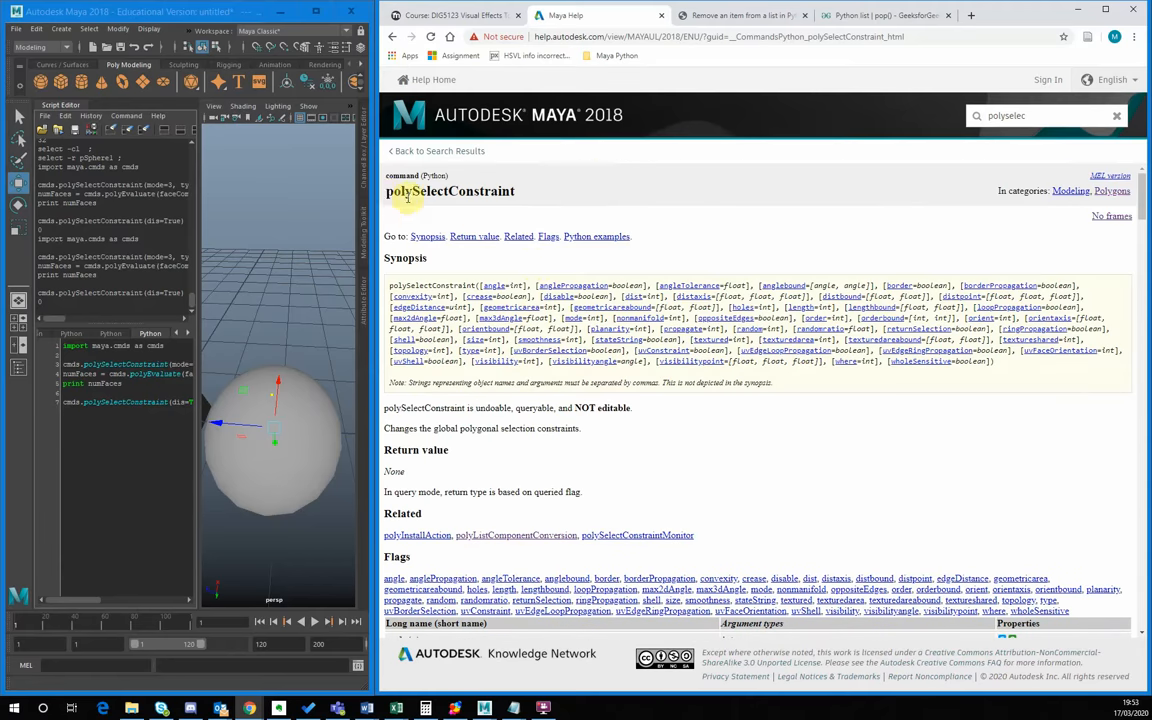
{"action": "mouse_move", "coordinate": [526, 200]}
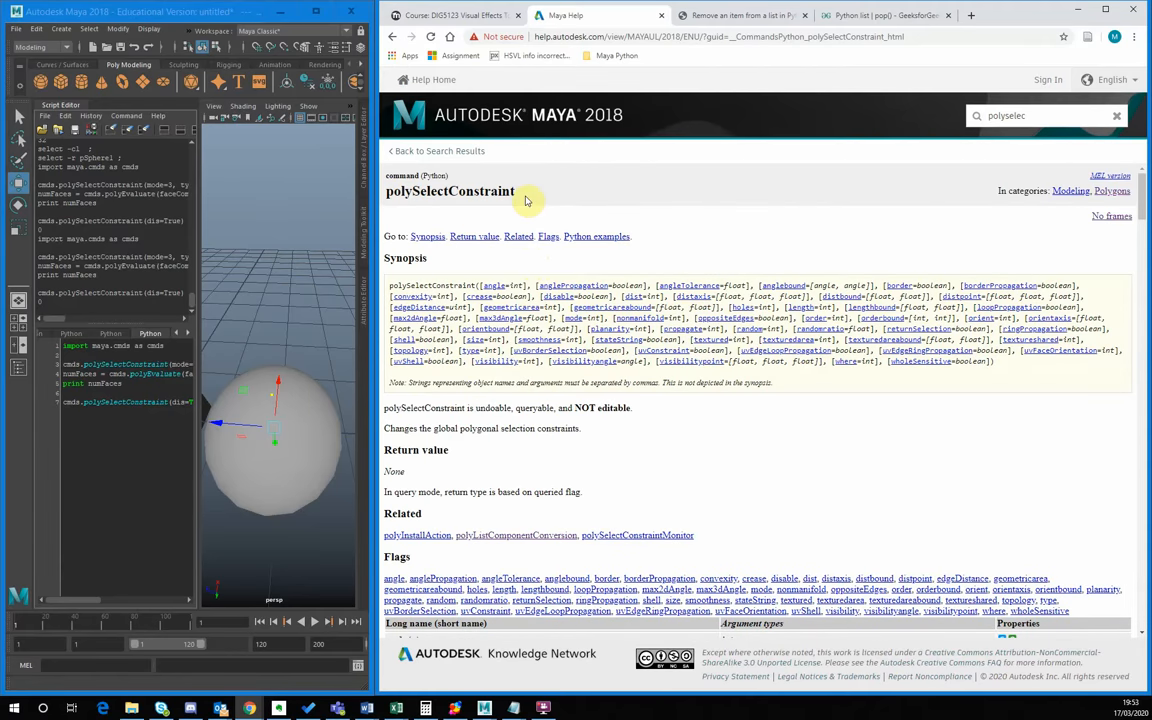